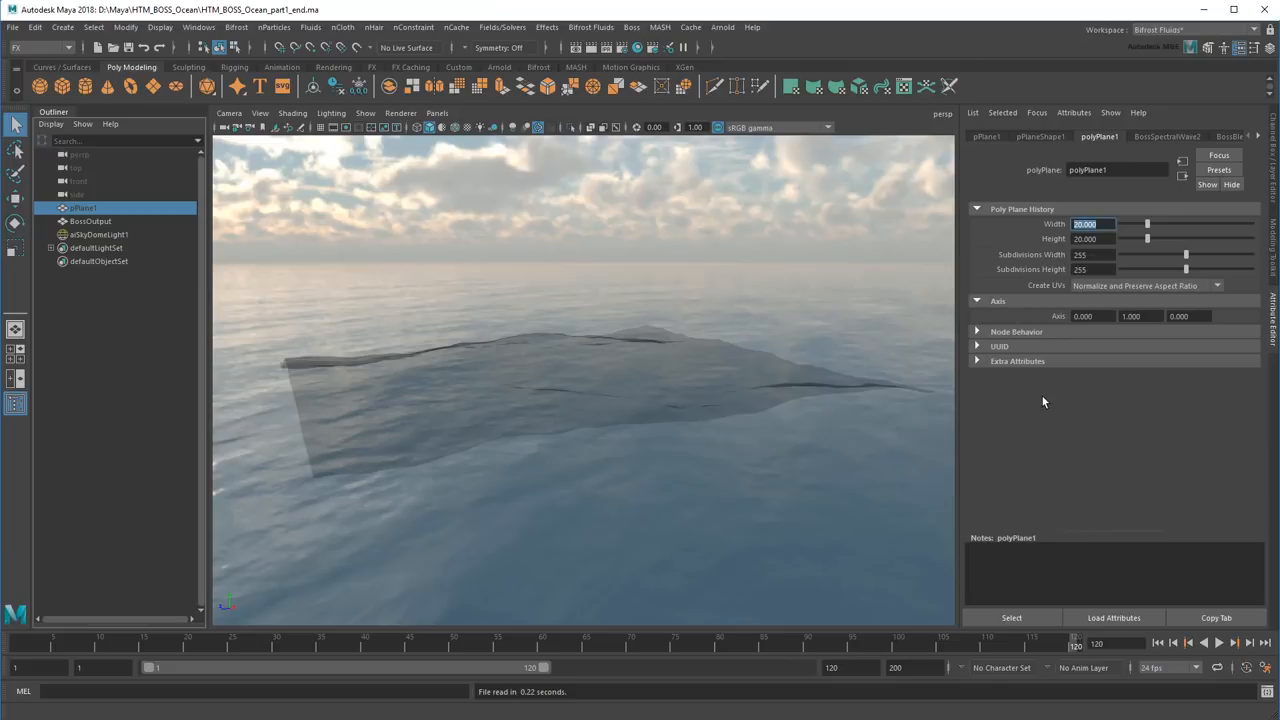
Step: Set the ocean plane to 300 by 300 and view an Arnold test render of the waves
type("300")
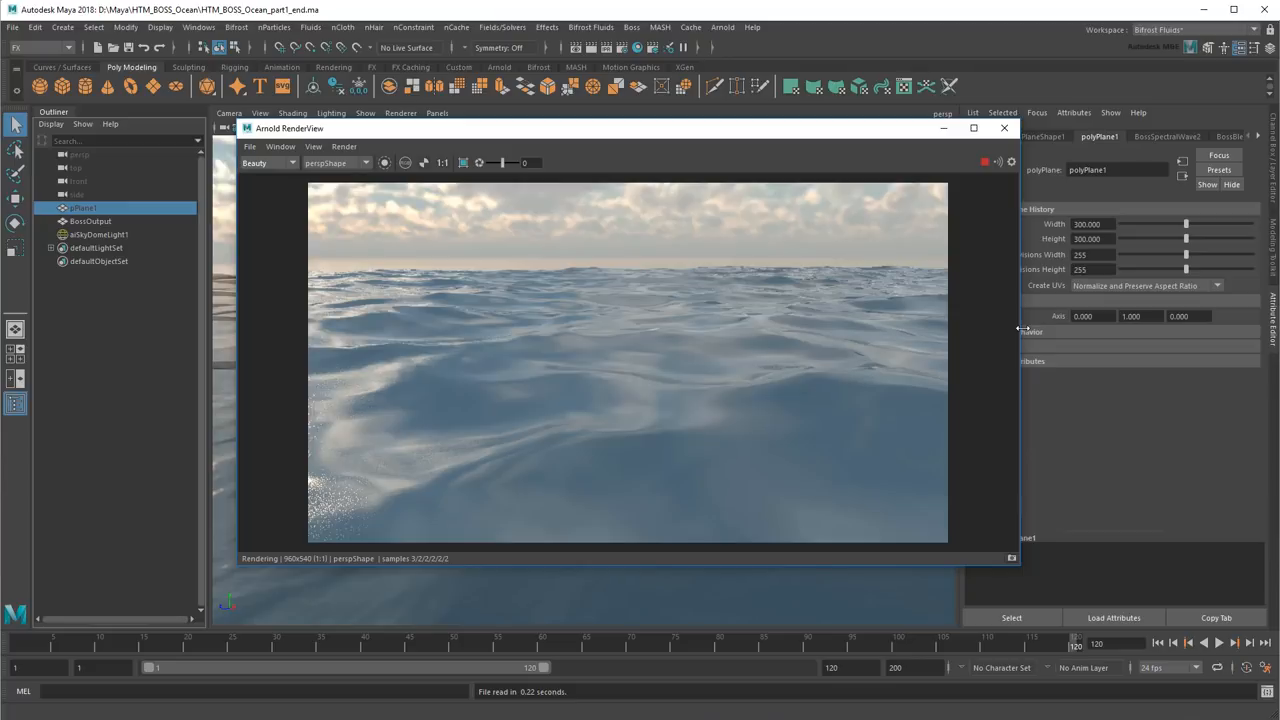
left_click(1004, 128)
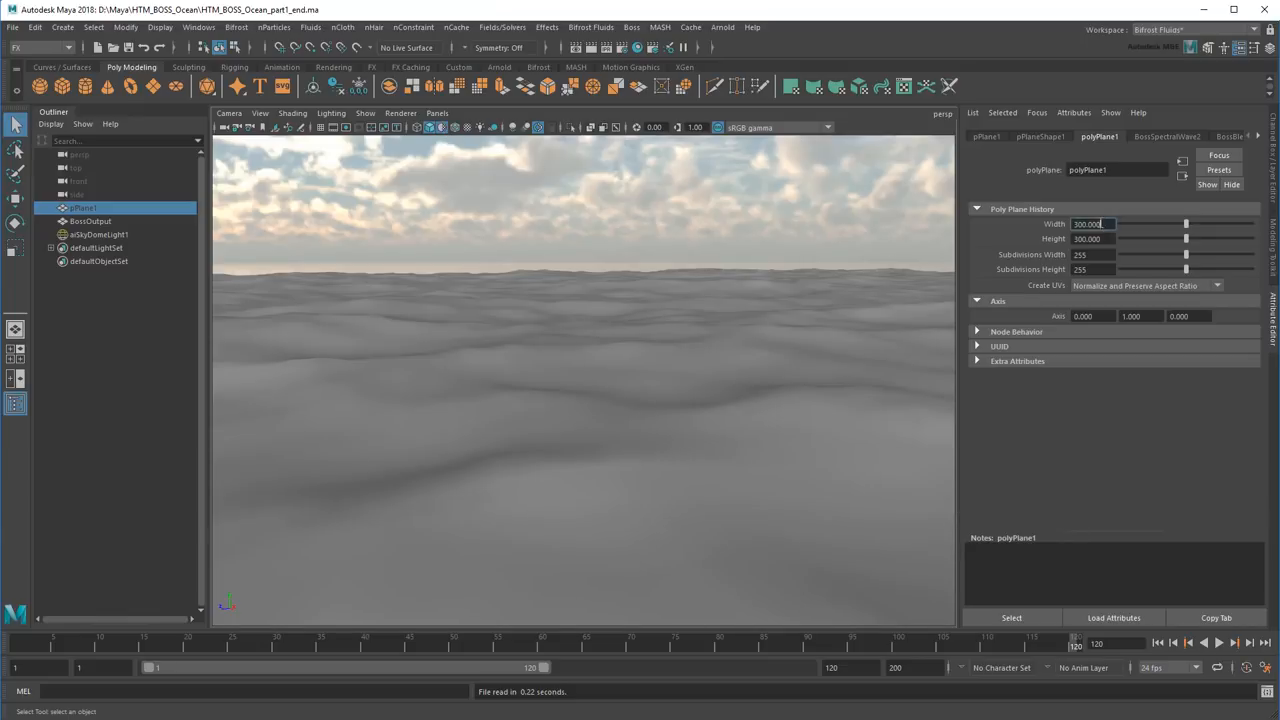
Step: Resize the plane to 60 by 60 with 1024 width subdivisions, confirming the value
type("60")
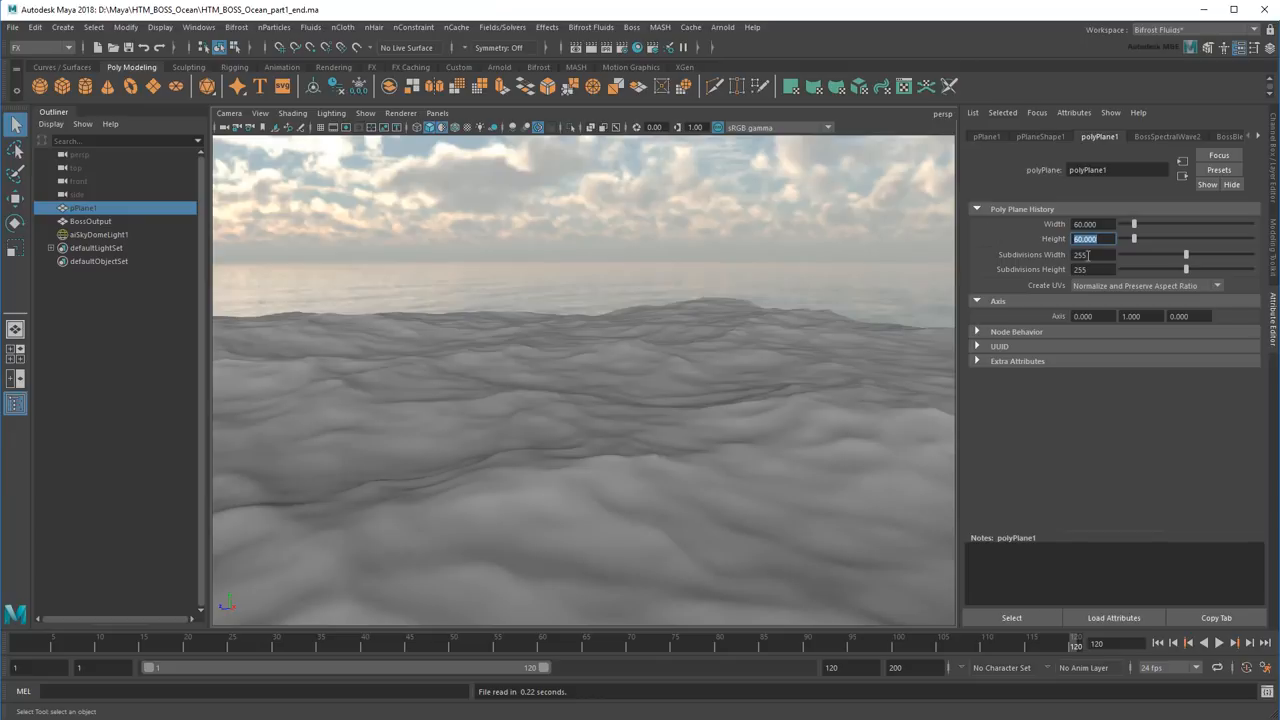
type("1024")
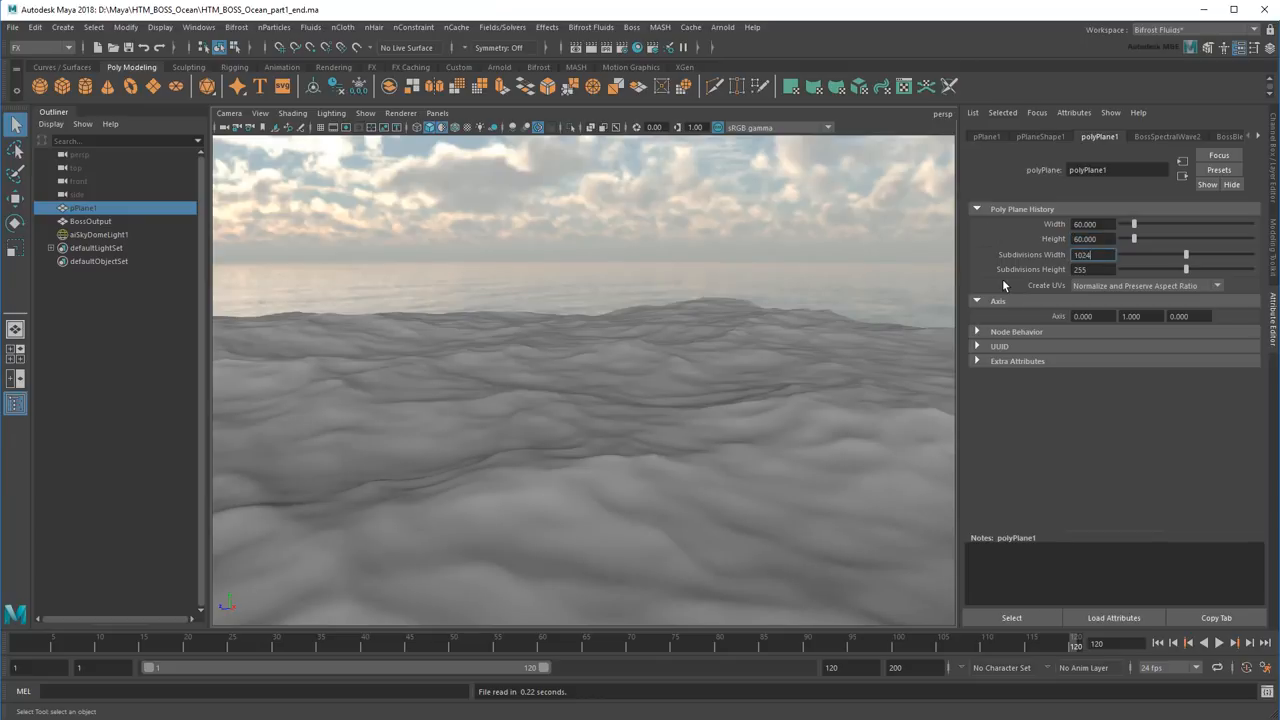
key("Return")
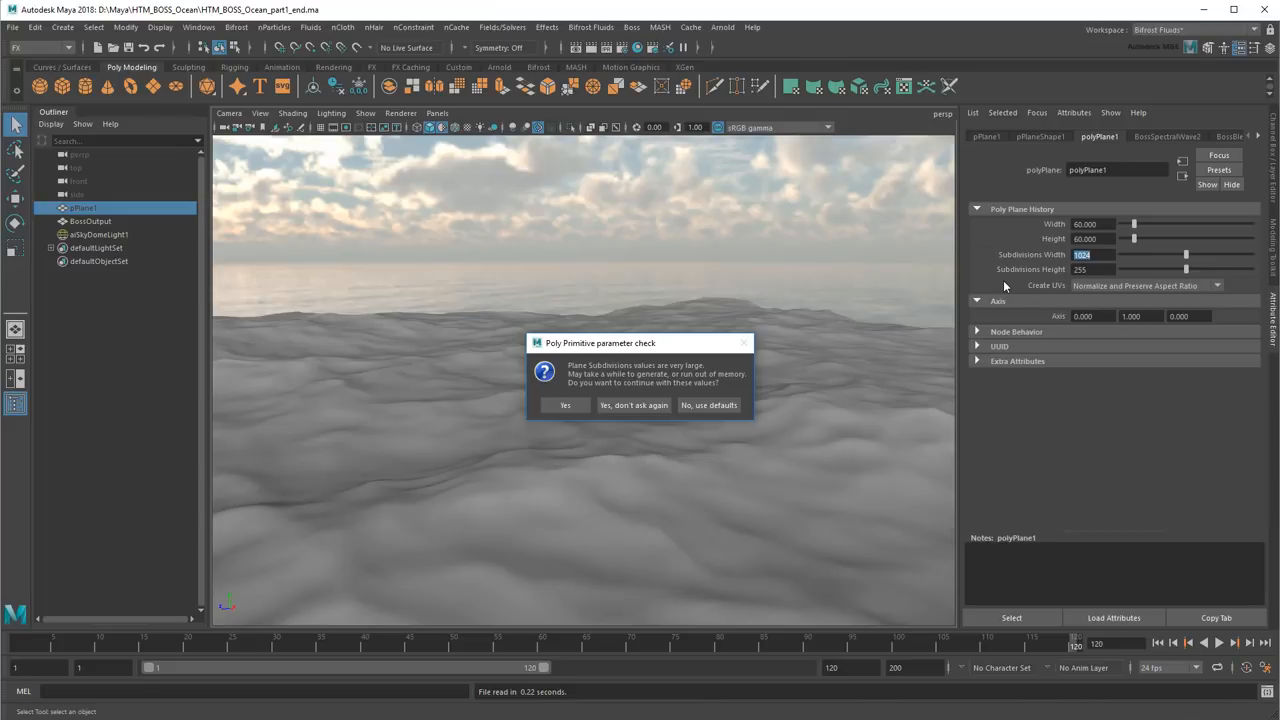
mouse_move(633, 405)
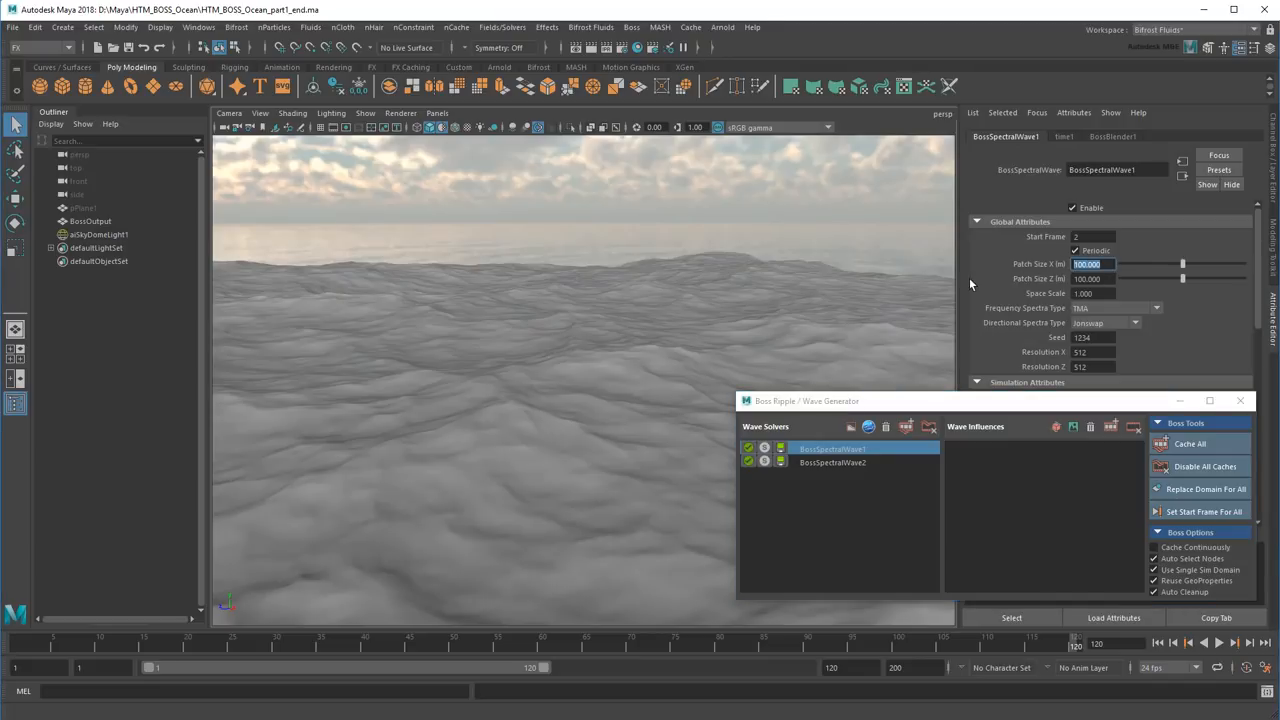
Step: Give BossSpectralWave1 a 130 by 130 patch size and both wave solvers 1024 resolution
type("13")
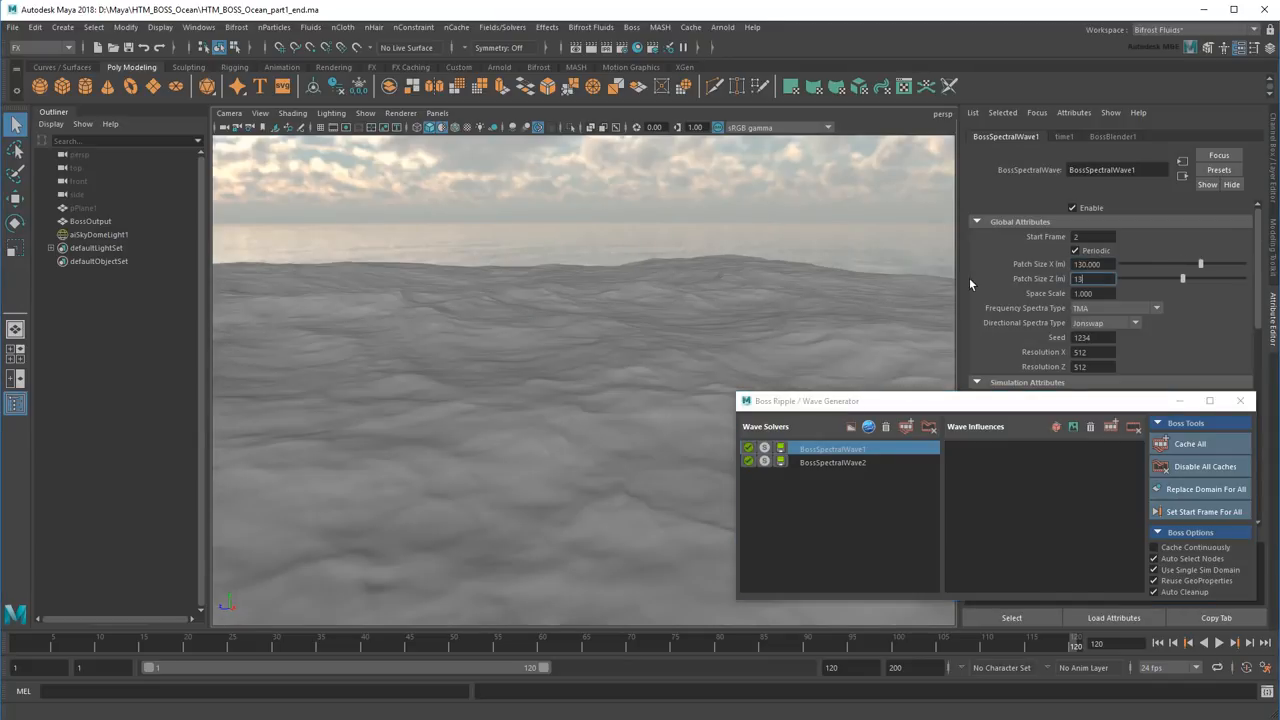
type("130.000")
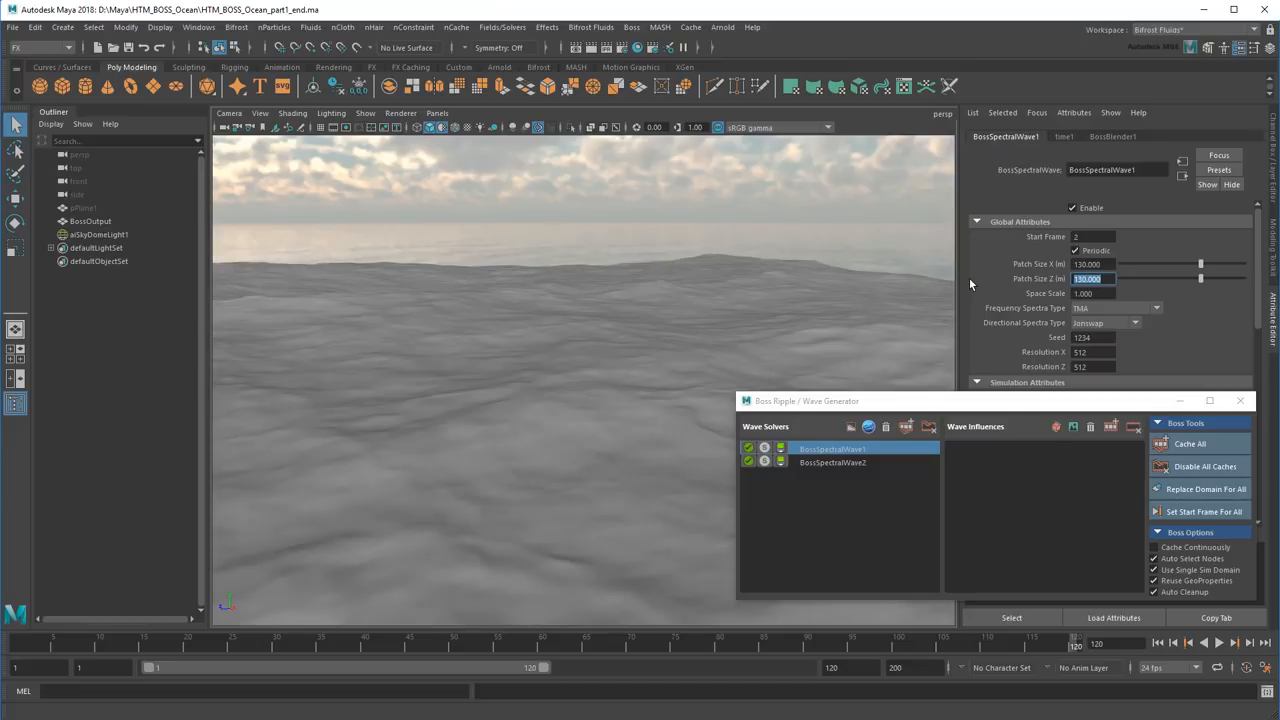
left_click(833, 462)
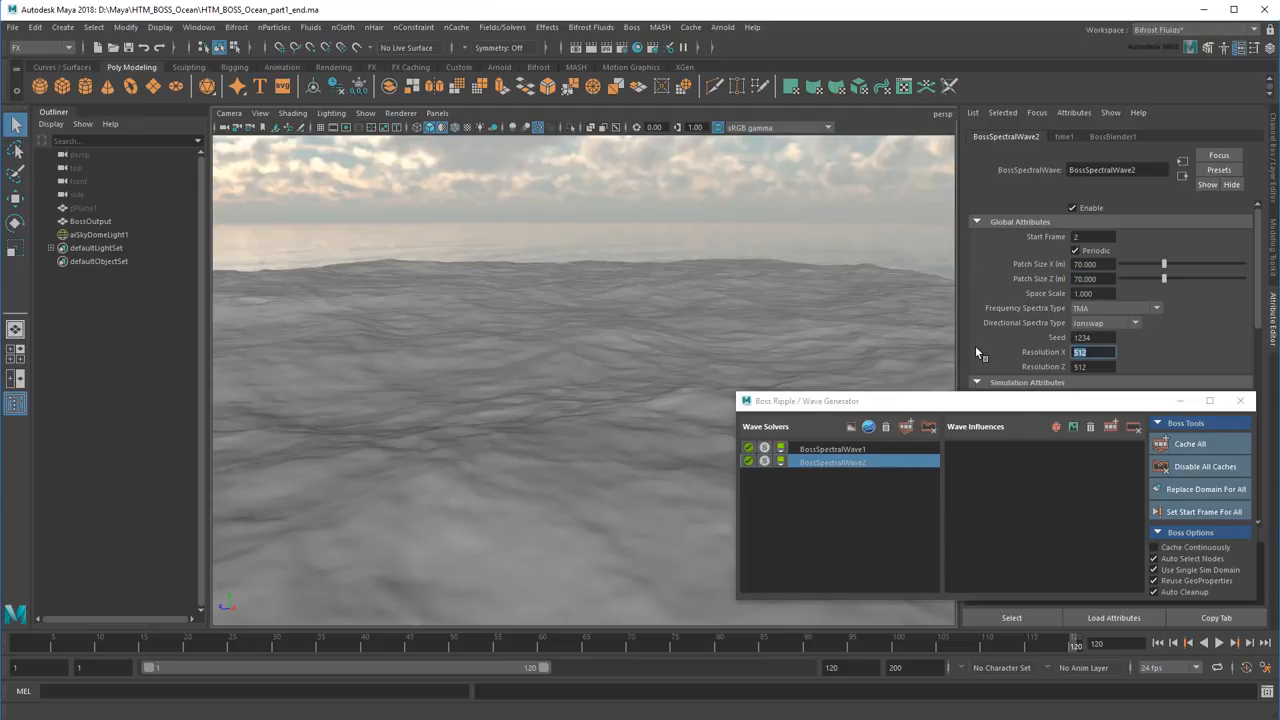
type("1024")
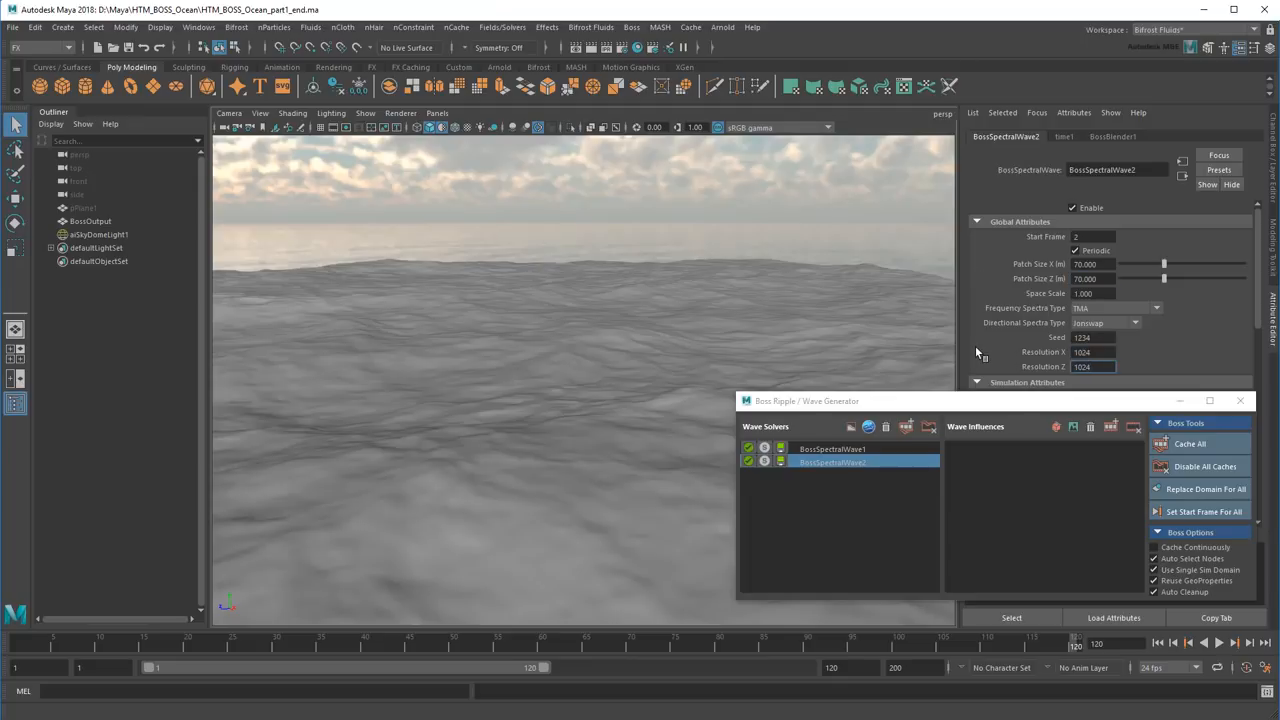
left_click(832, 449)
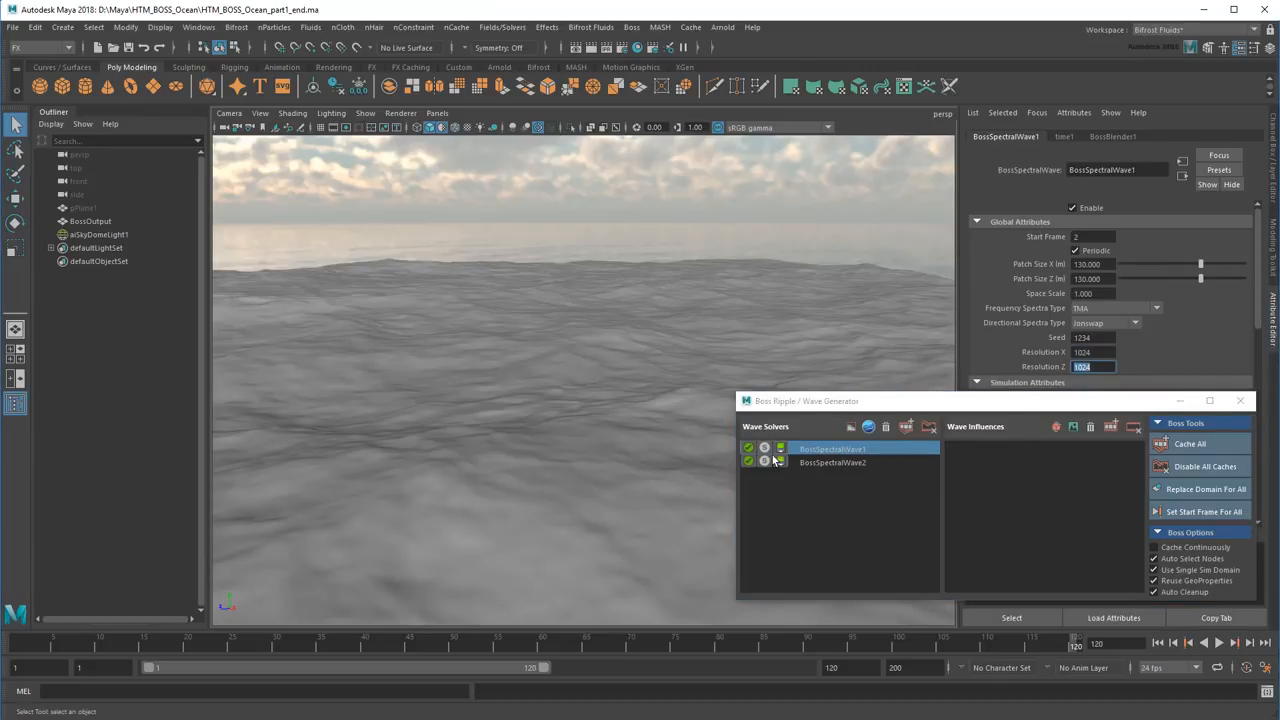
left_click(781, 462)
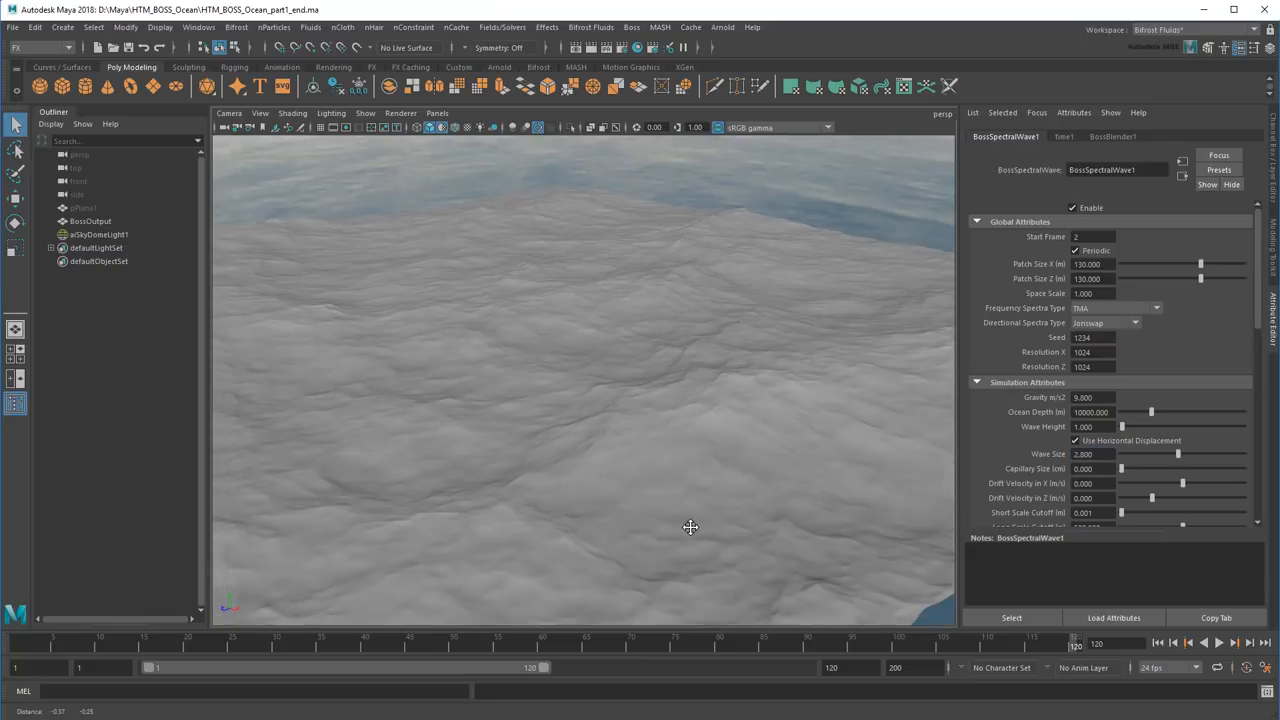
Step: Orbit over the waves, render the finer ocean in Arnold, then close the render window
left_click_drag(690, 527, 870, 568)
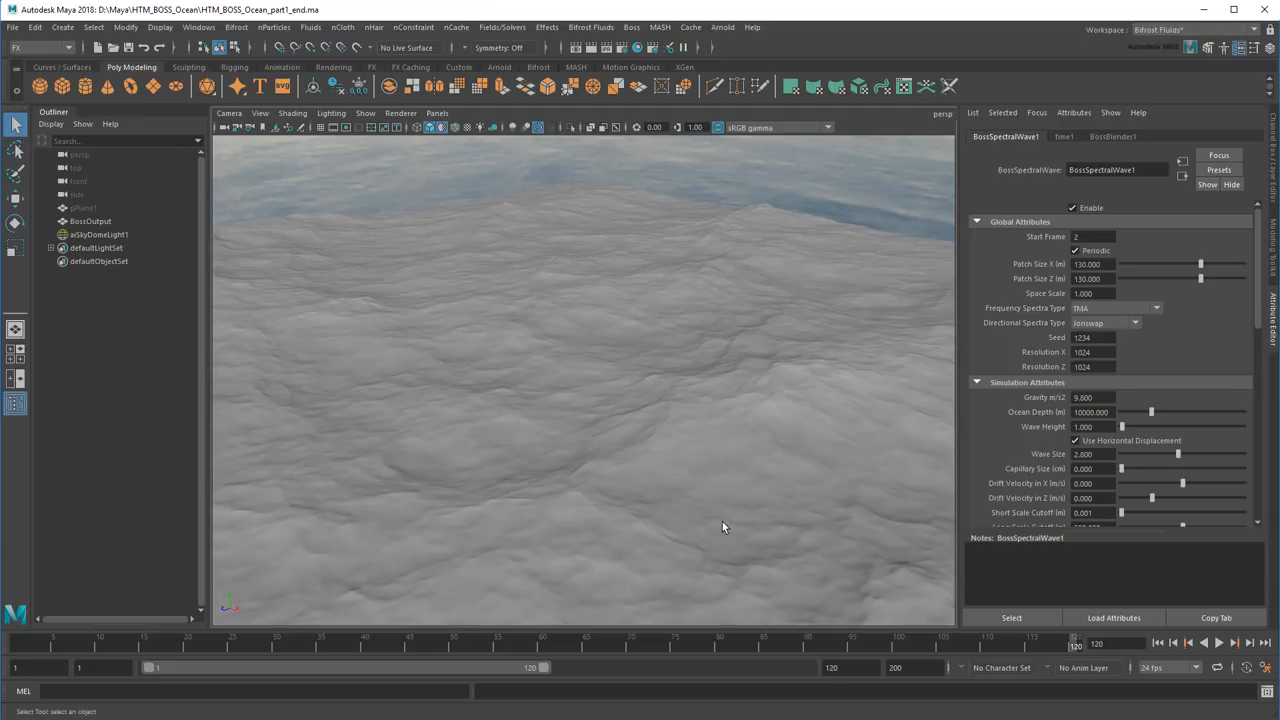
left_click(722, 27)
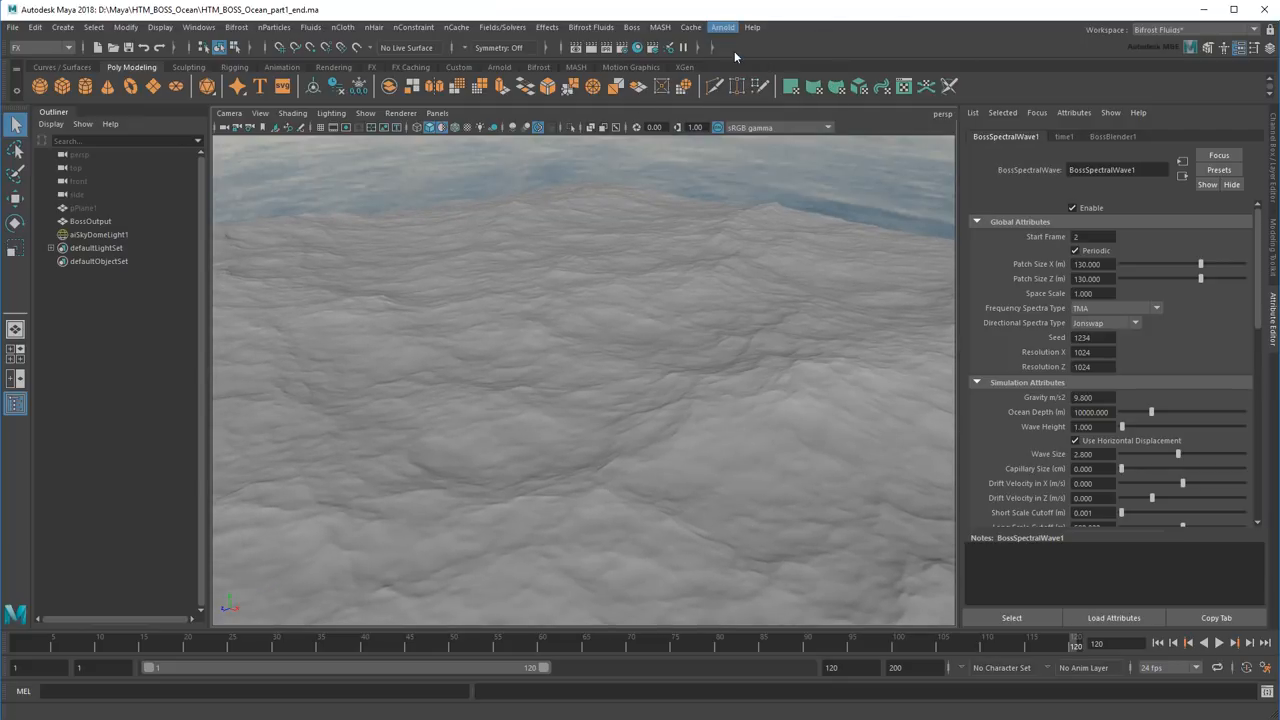
left_click(722, 27)
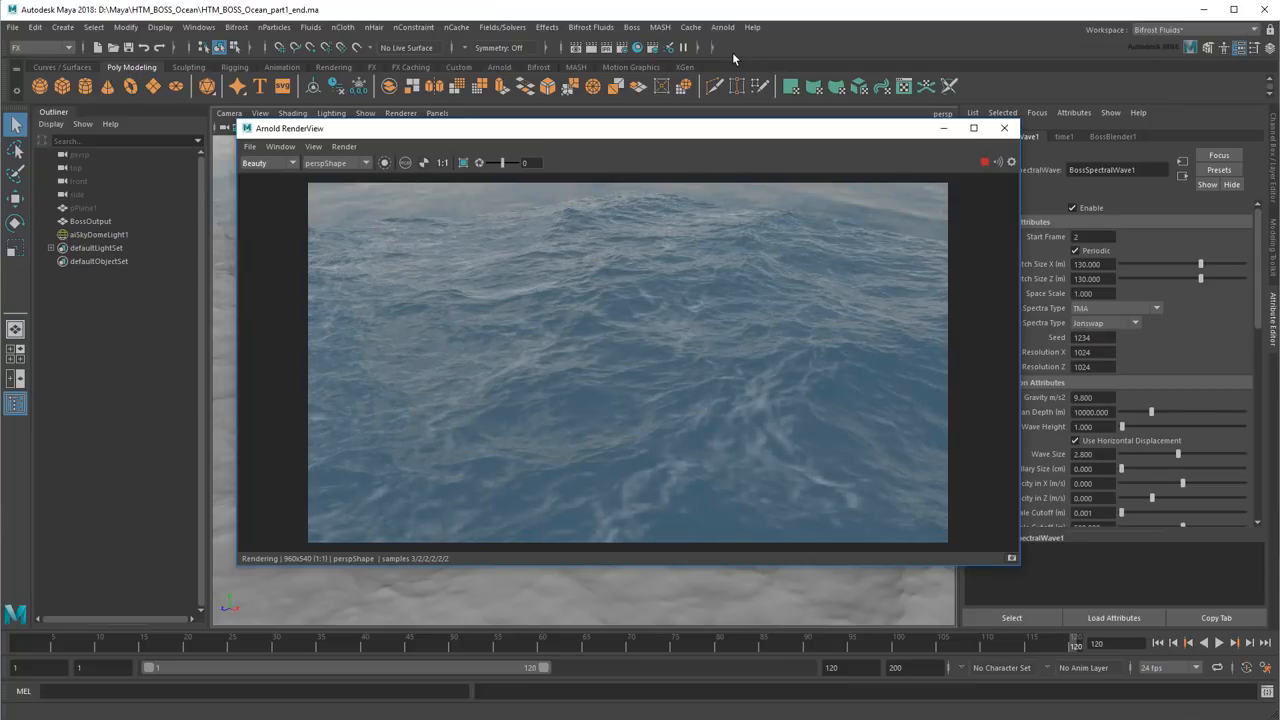
left_click(1004, 128)
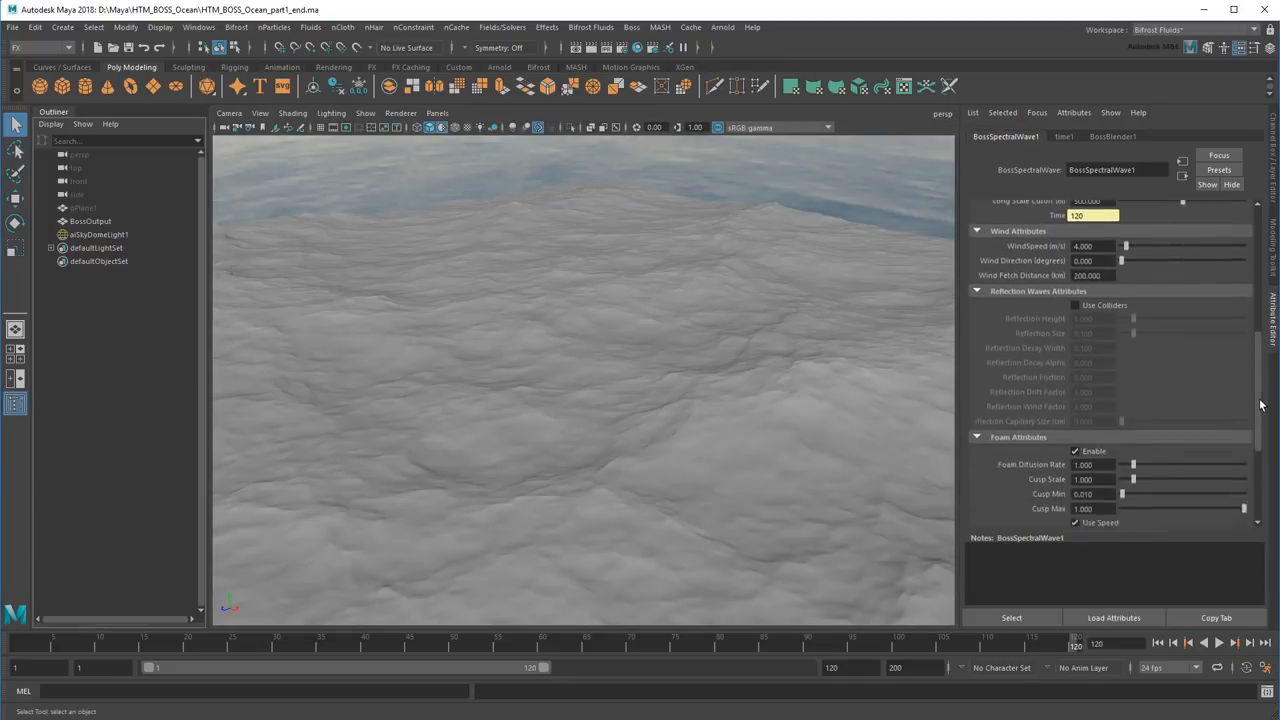
scroll("down", 3)
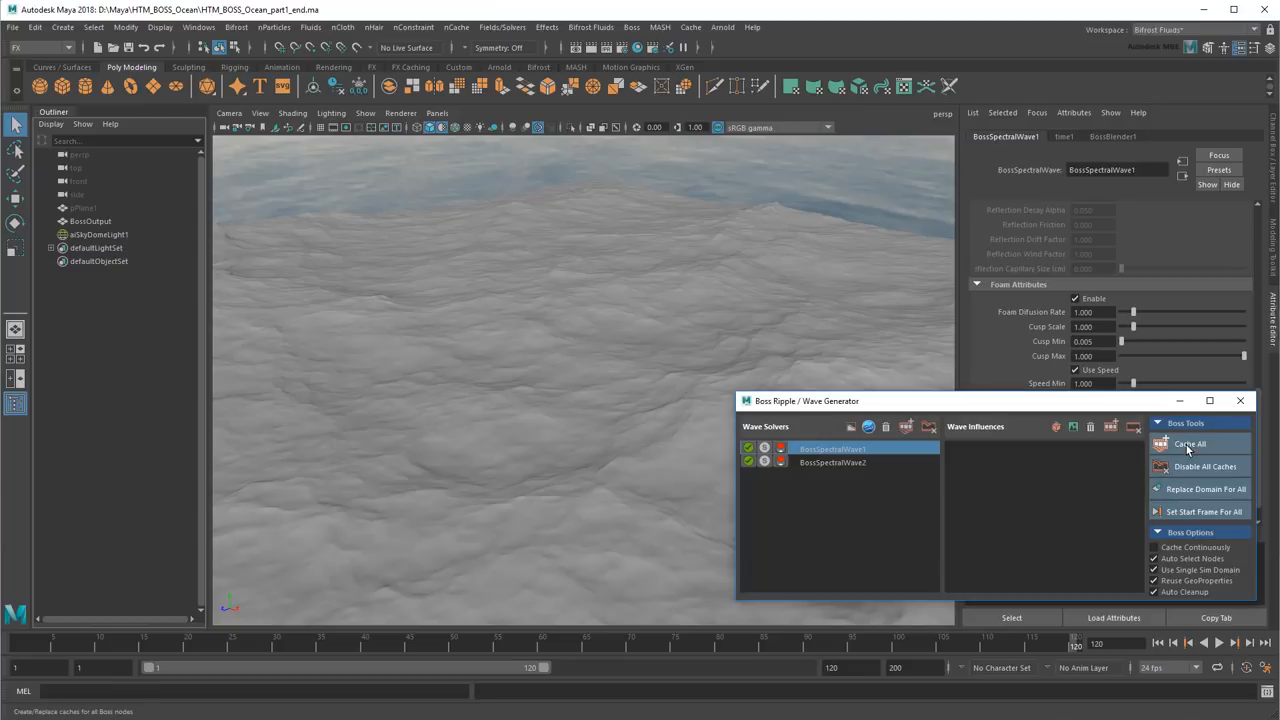
Step: Cache all Boss wave solvers to disk and return to the first playback frame
left_click(1189, 443)
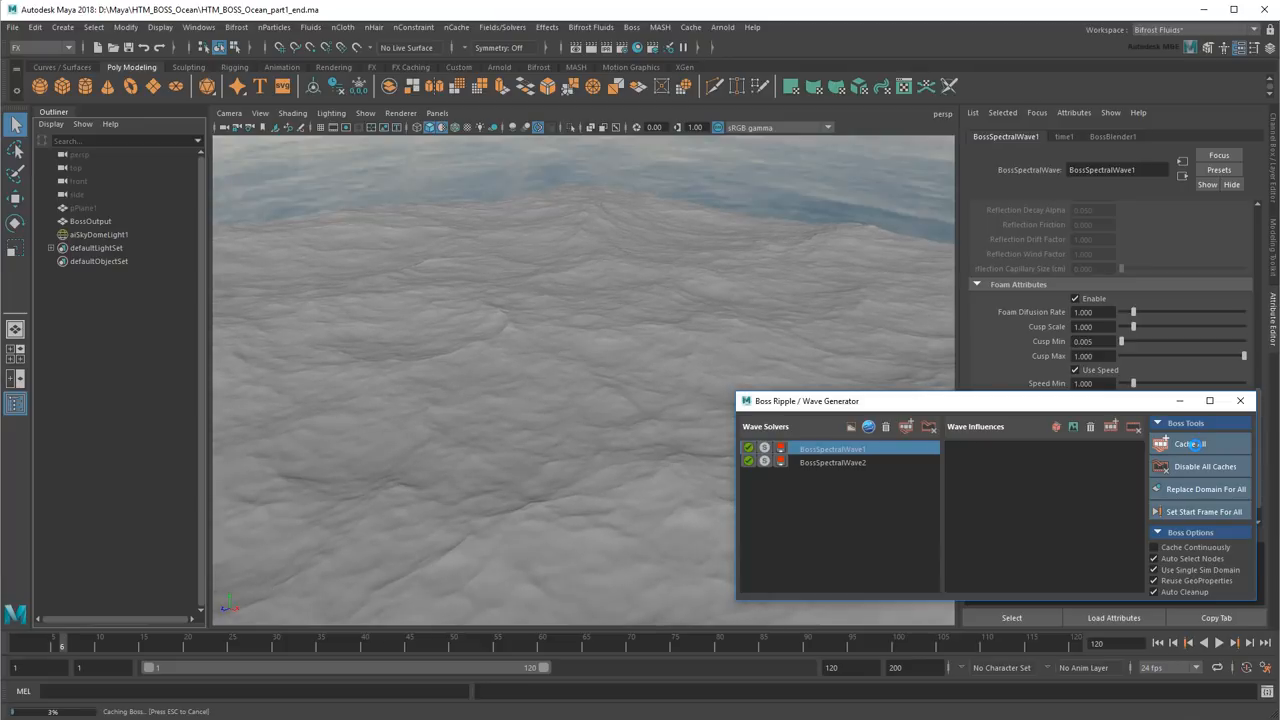
left_click(1190, 443)
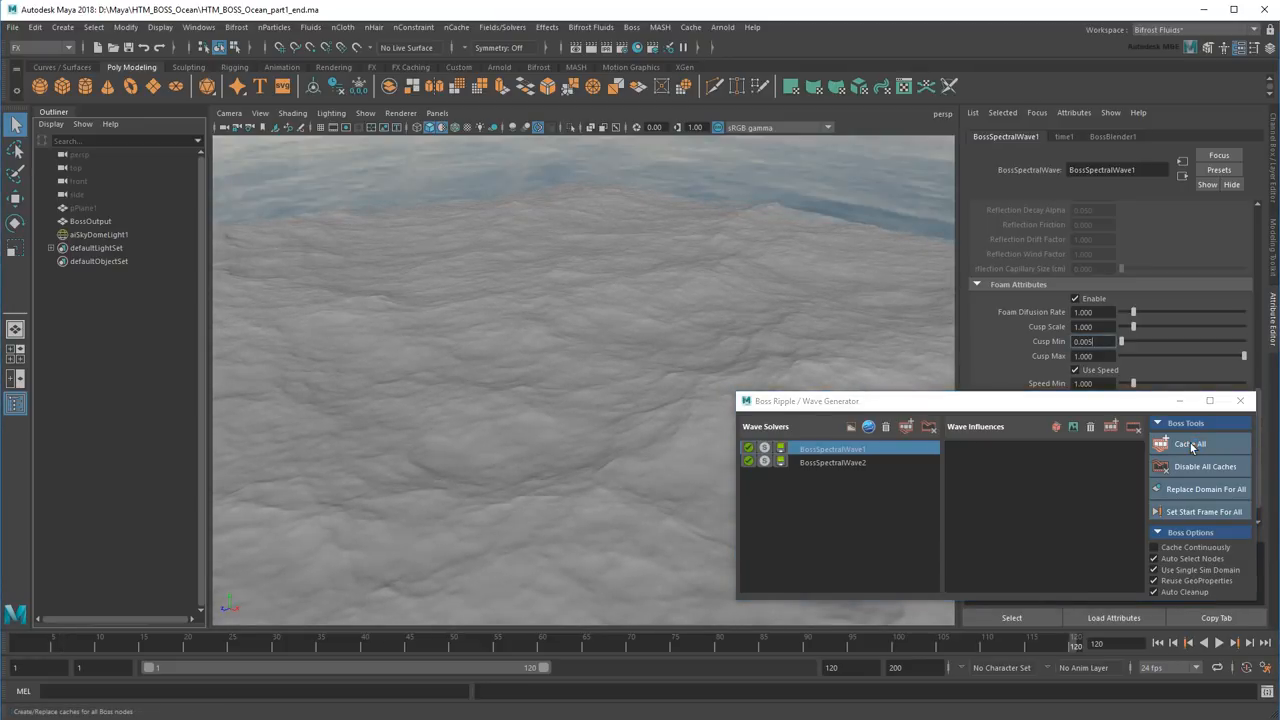
left_click(1190, 443)
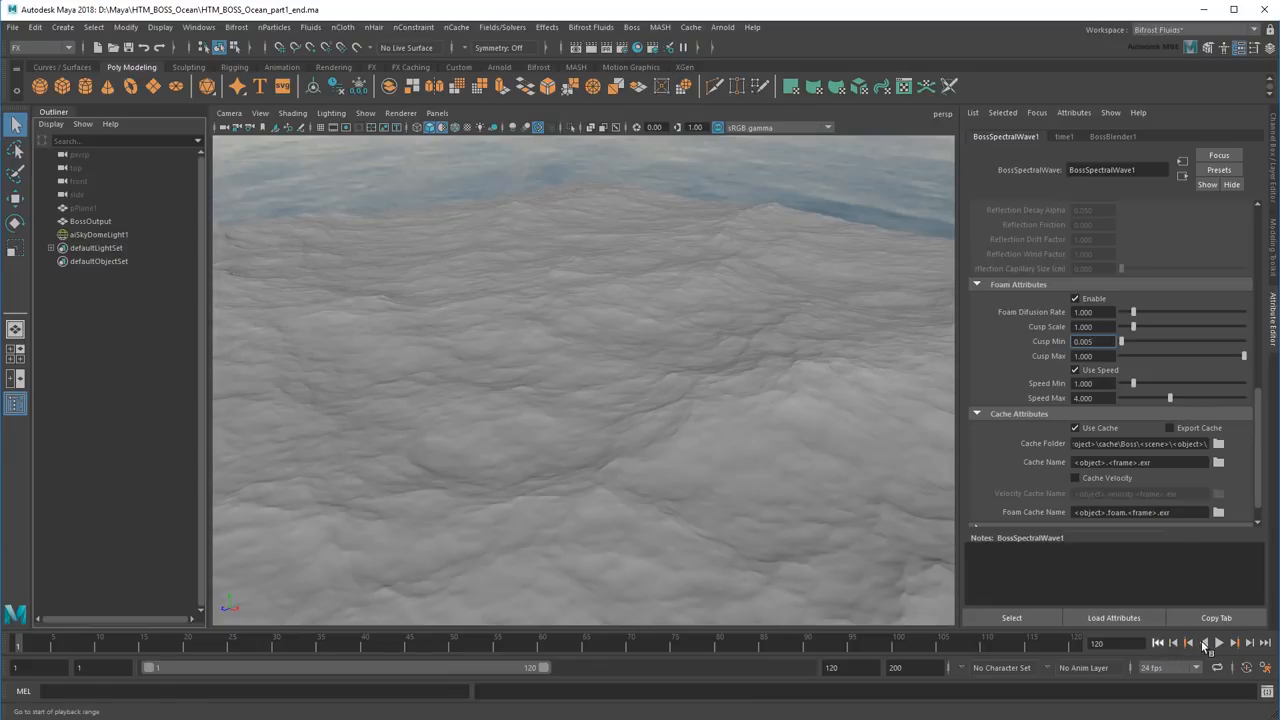
left_click(1219, 642)
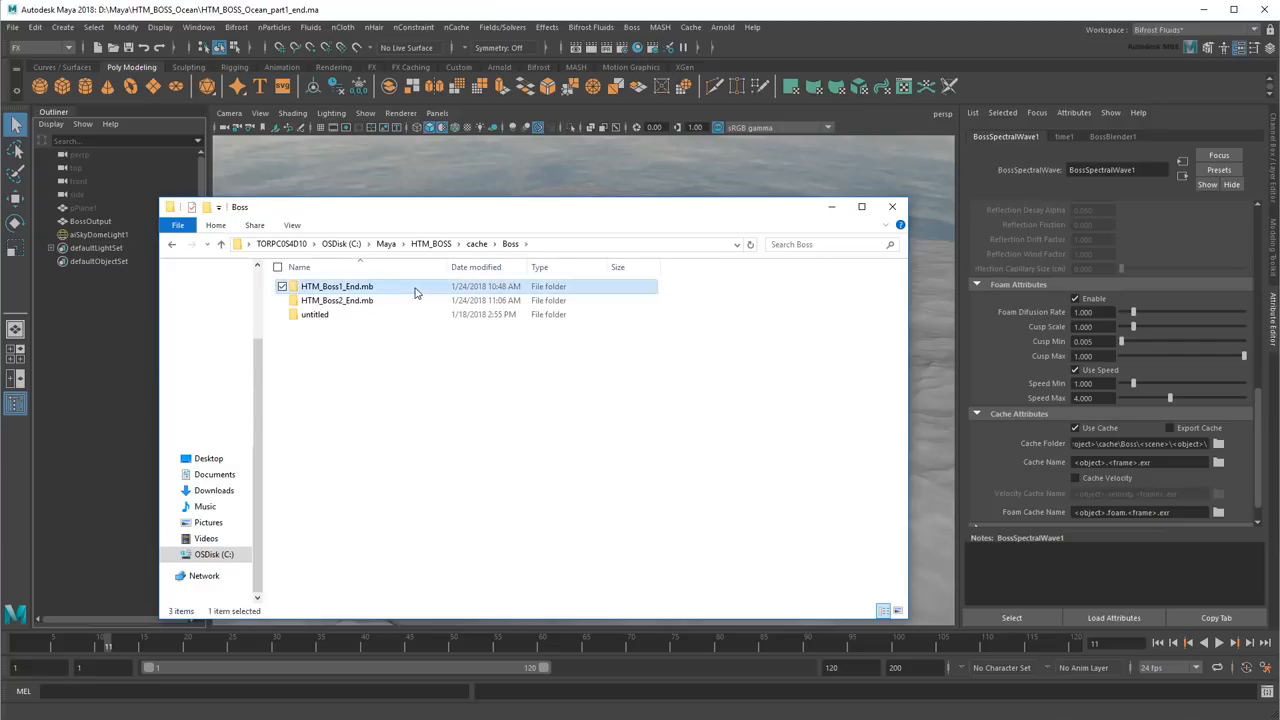
Step: Browse into the BossSpectralWave1 cache folder to inspect its per-frame EXR files
double_click(336, 286)
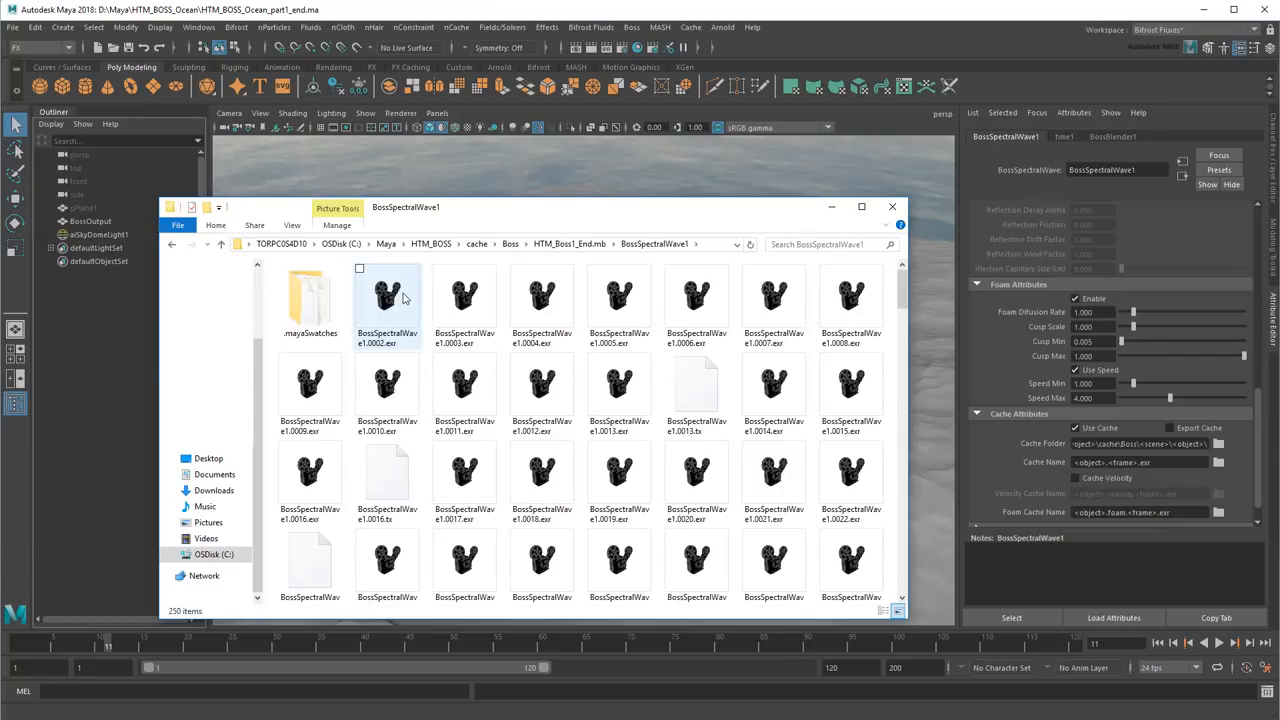
double_click(387, 295)
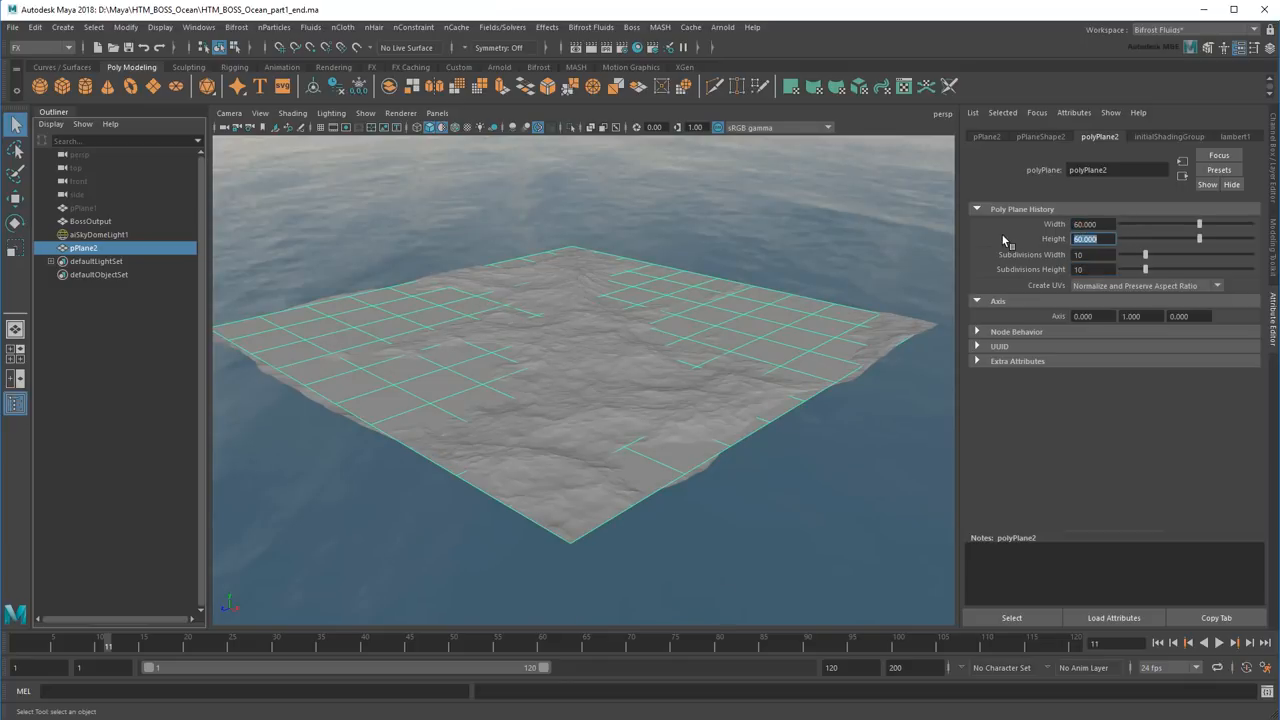
Step: Assign an Arnold aiStandardSurface material to the new low-res plane
right_click(820, 322)
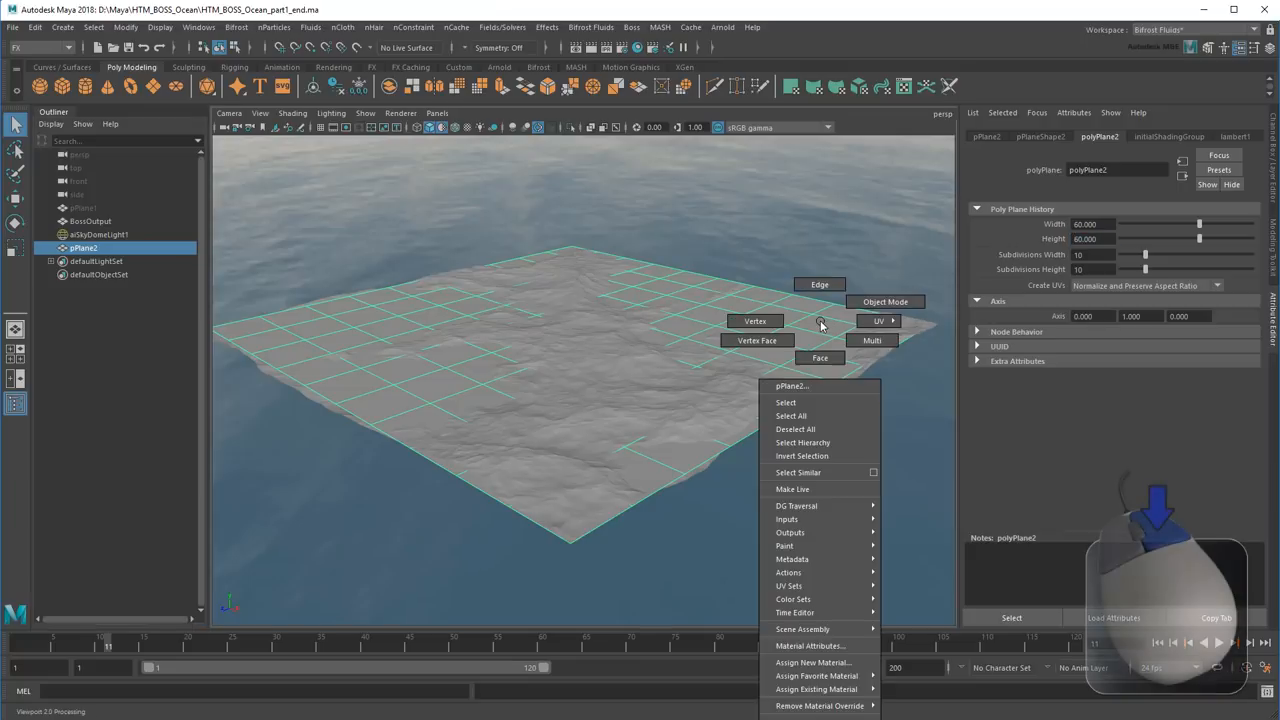
mouse_move(816, 675)
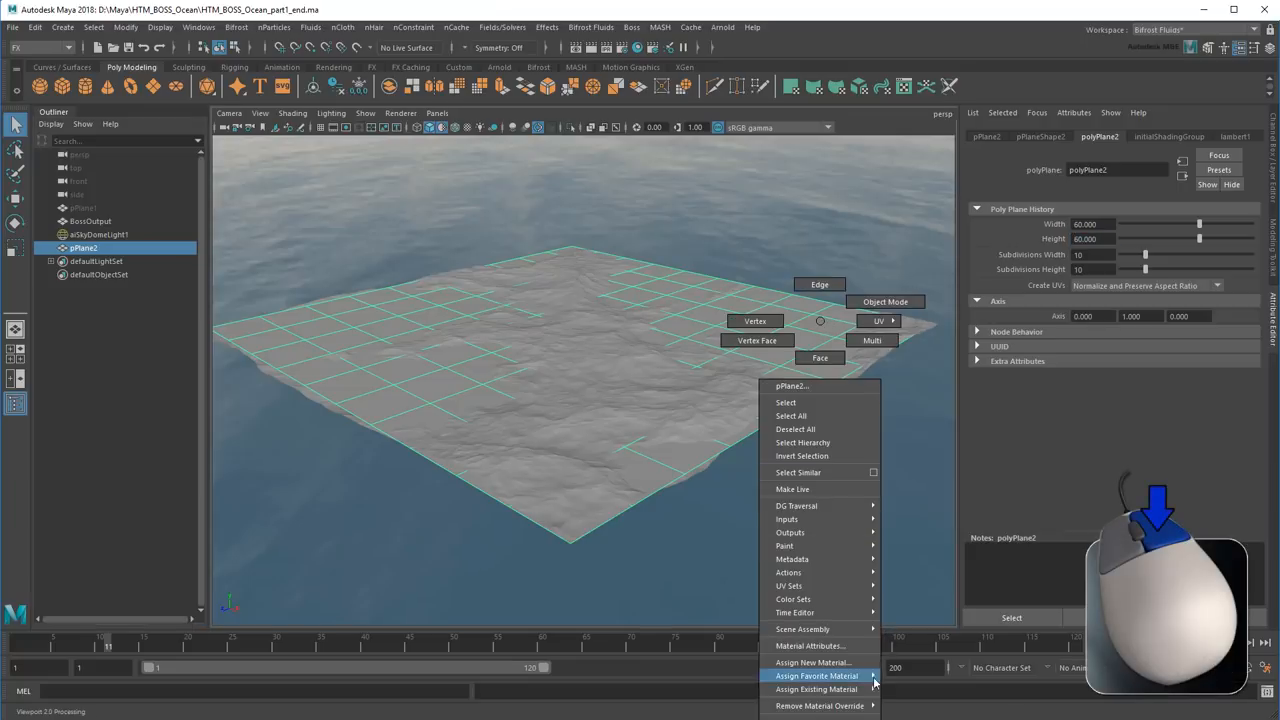
left_click(816, 676)
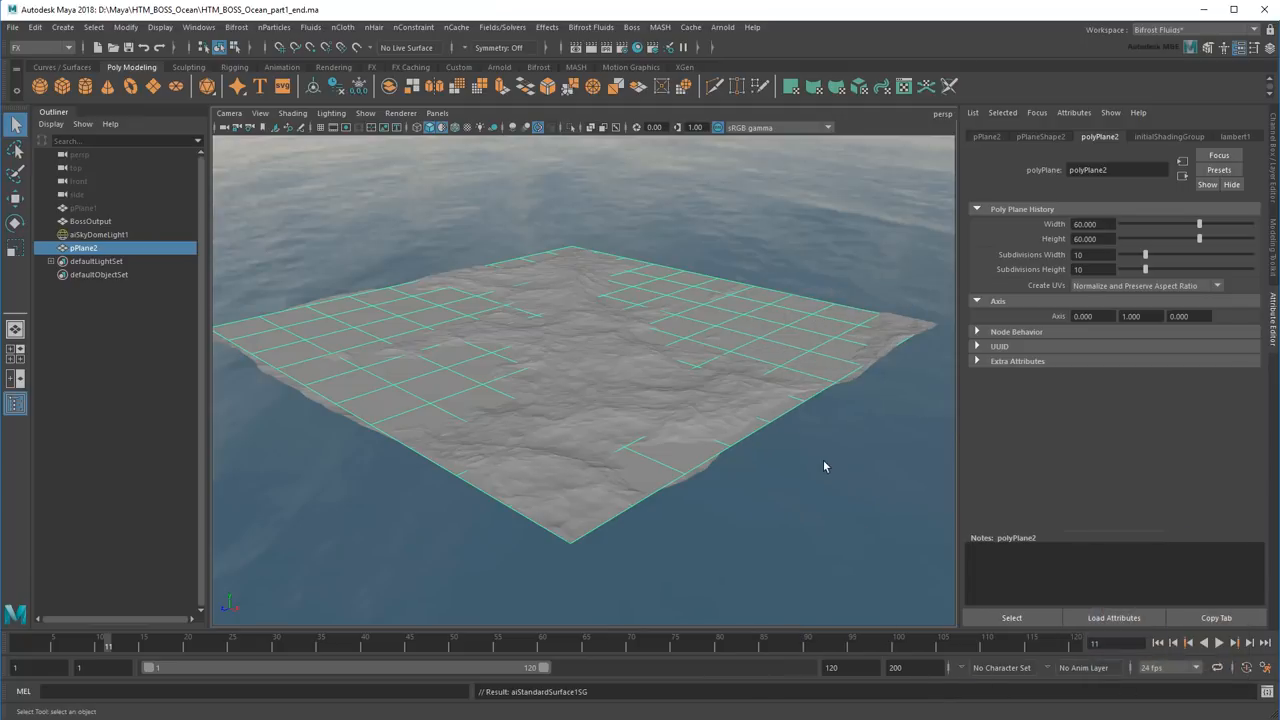
left_click(198, 27)
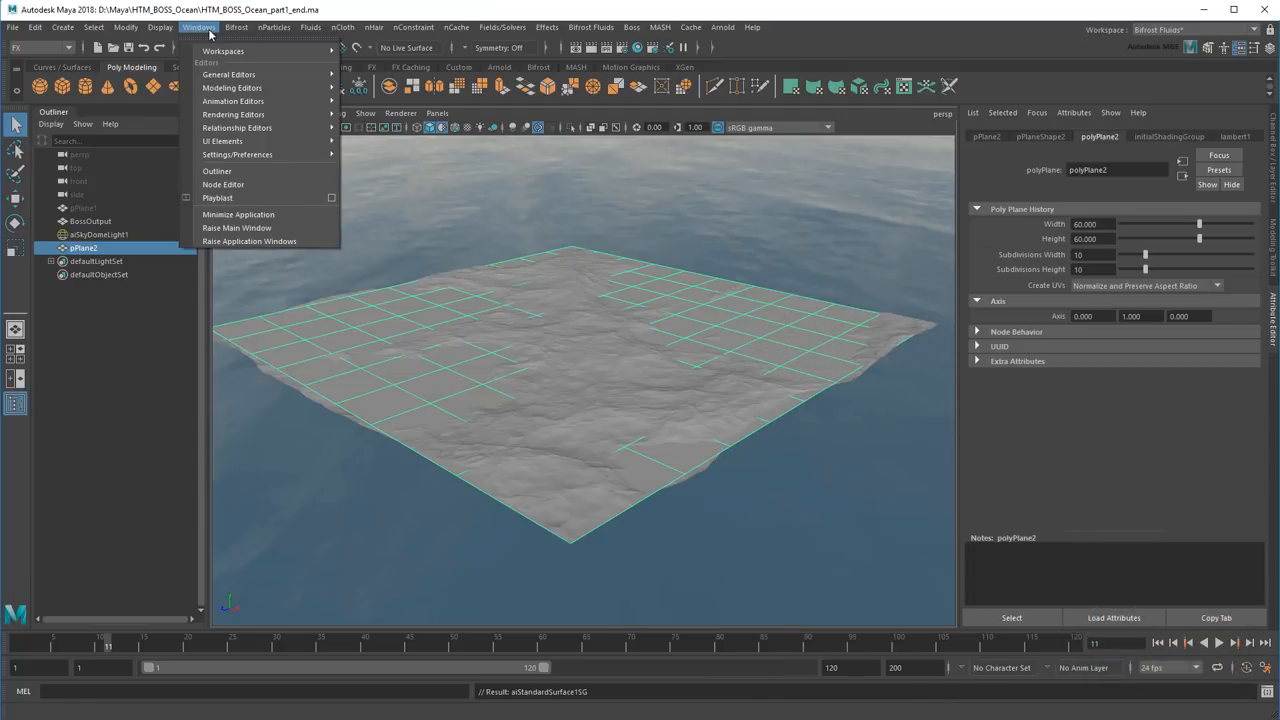
mouse_move(233, 114)
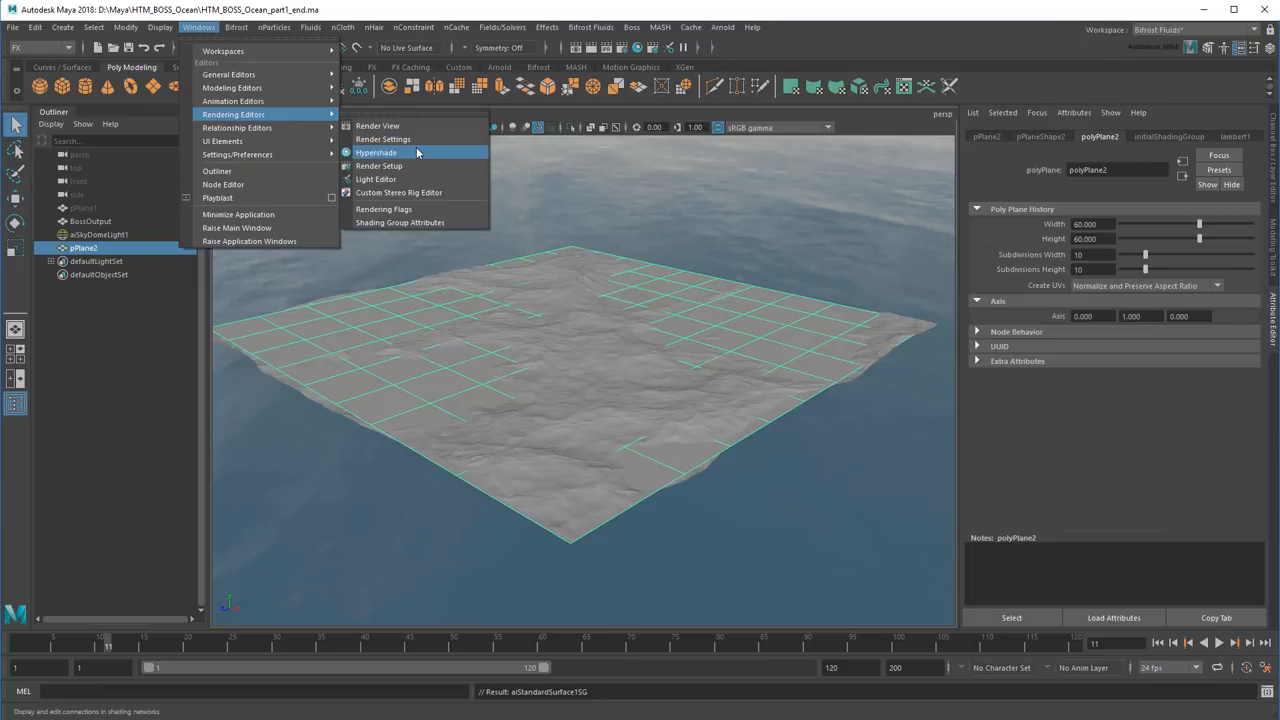
Step: In Hypershade, add a projected file texture as aiStandardSurface1SG's displacement
left_click(376, 152)
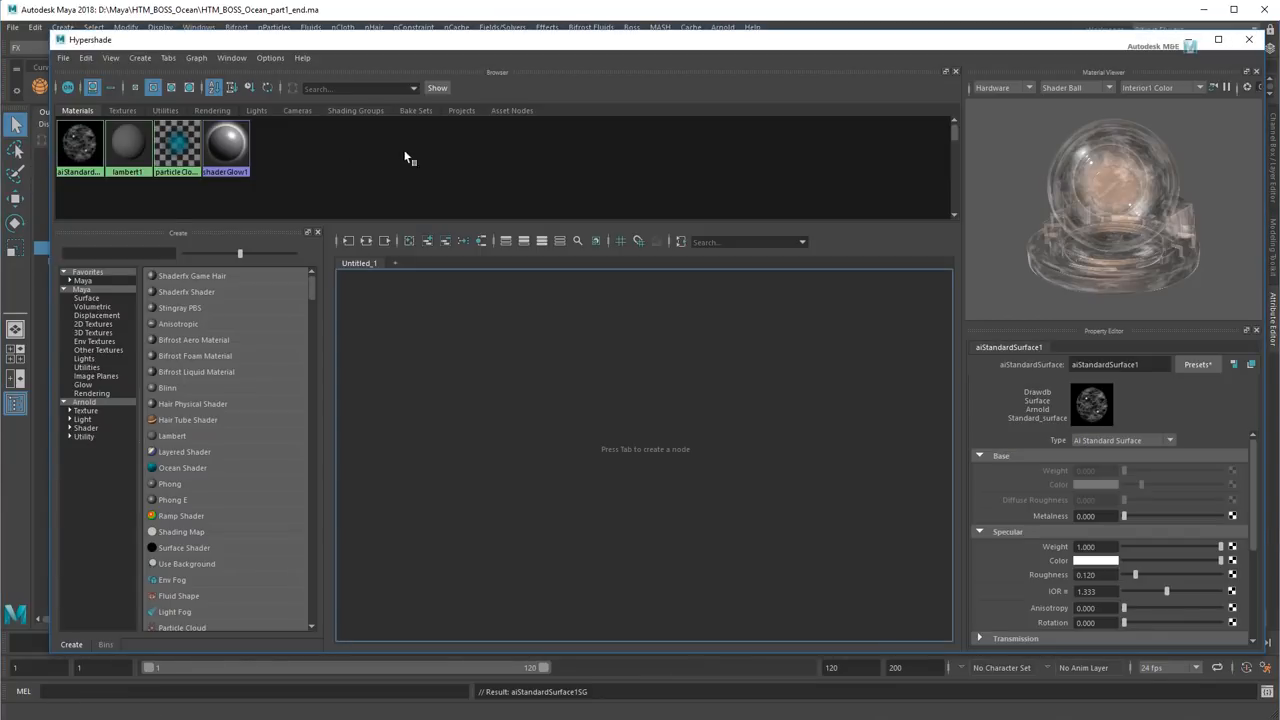
left_click(366, 241)
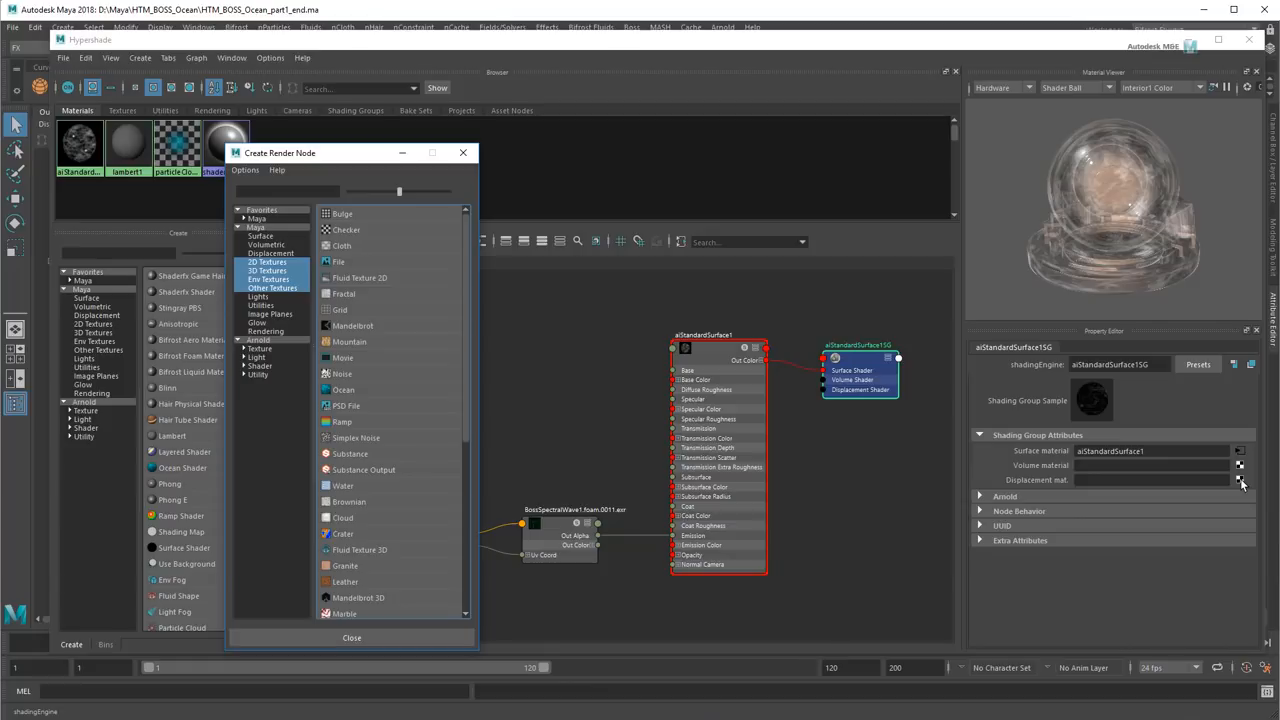
mouse_move(900, 438)
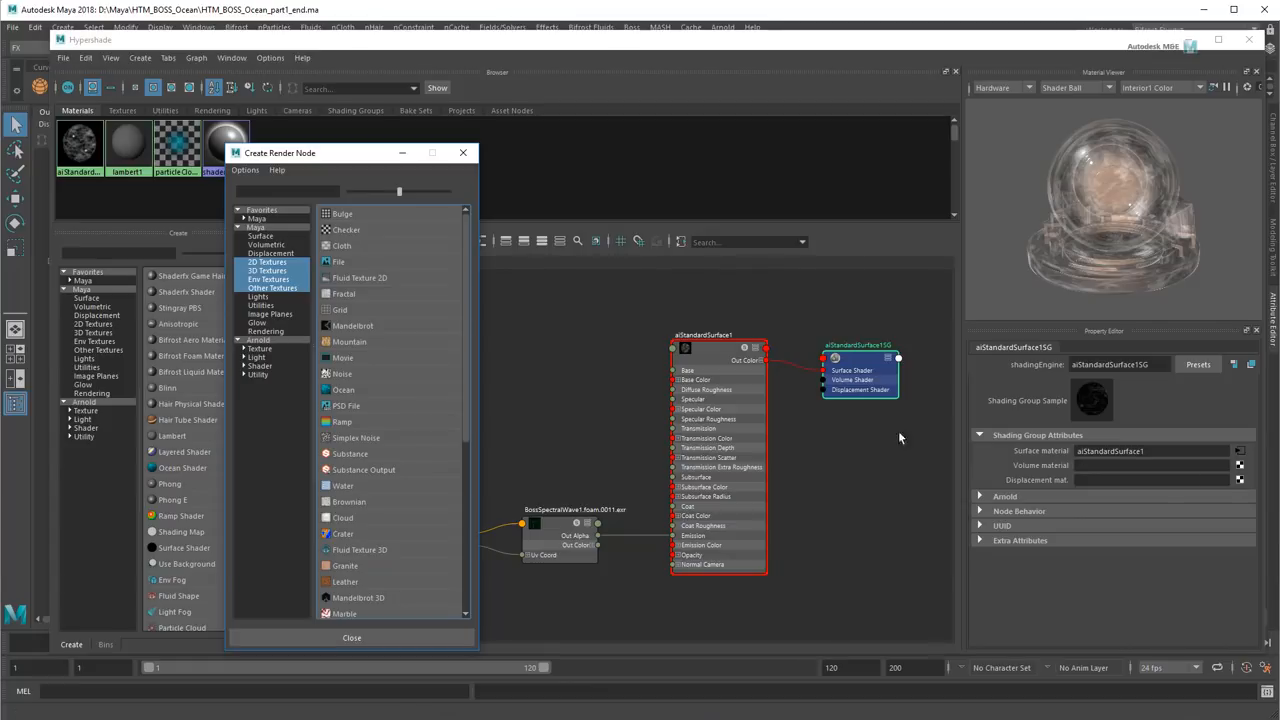
right_click(338, 261)
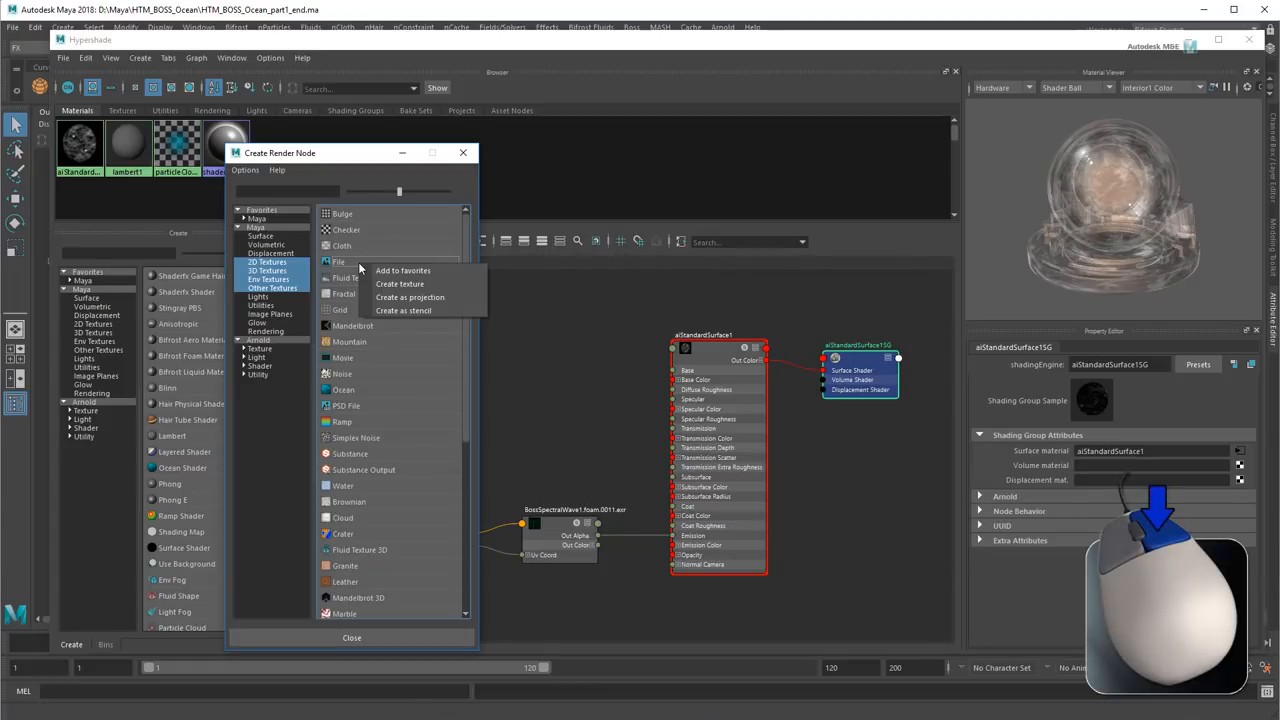
left_click(410, 297)
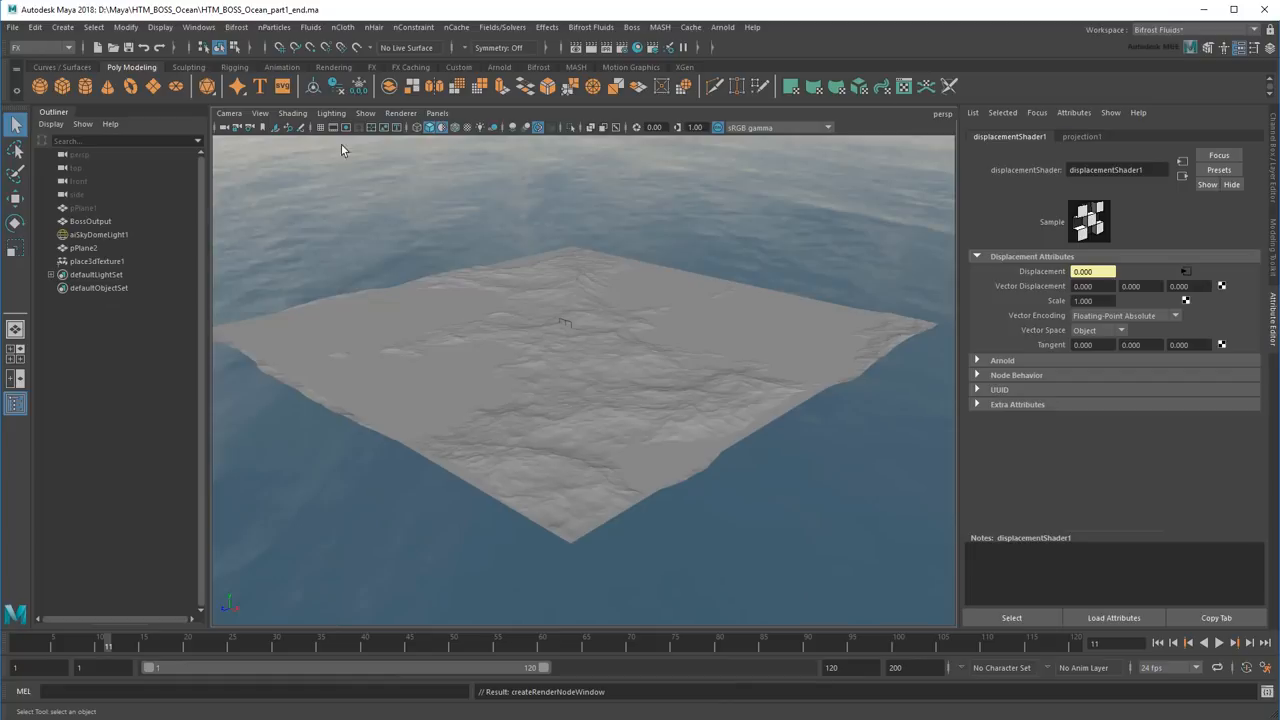
Step: Rotate place3dTexture1 to -90 on X and scale it uniformly to 65
left_click(97, 261)
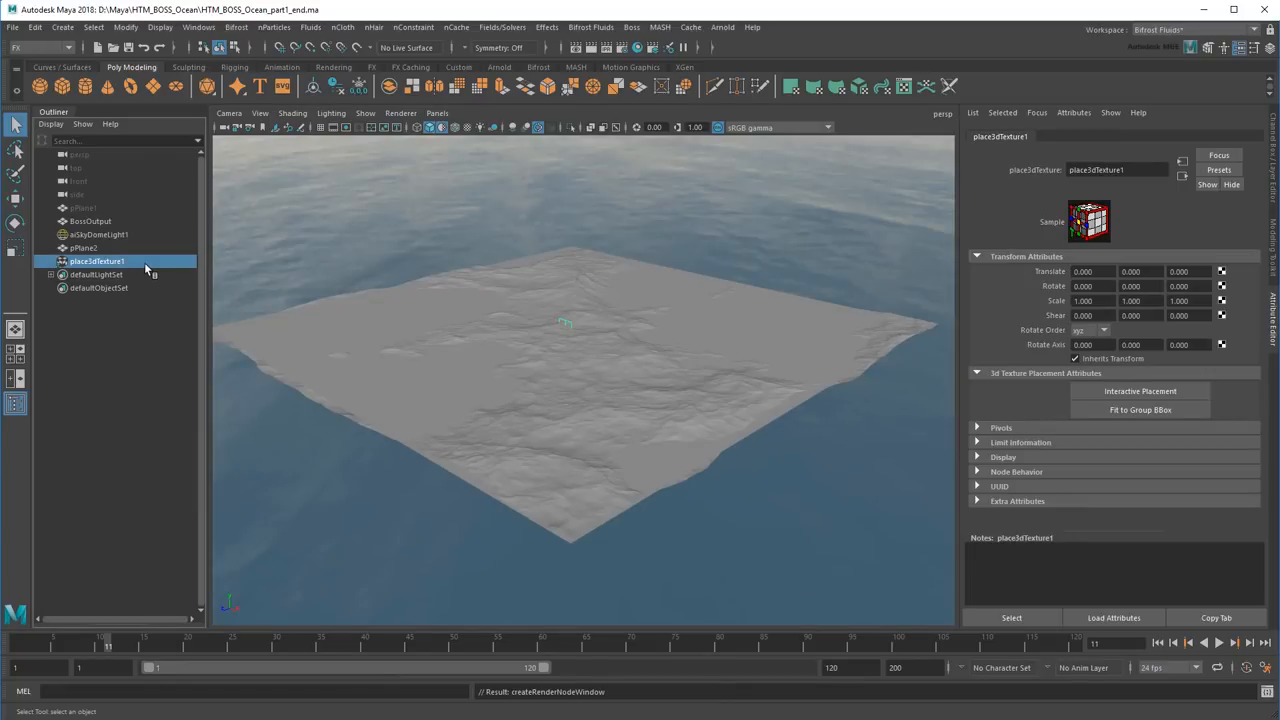
left_click_drag(560, 320, 563, 305)
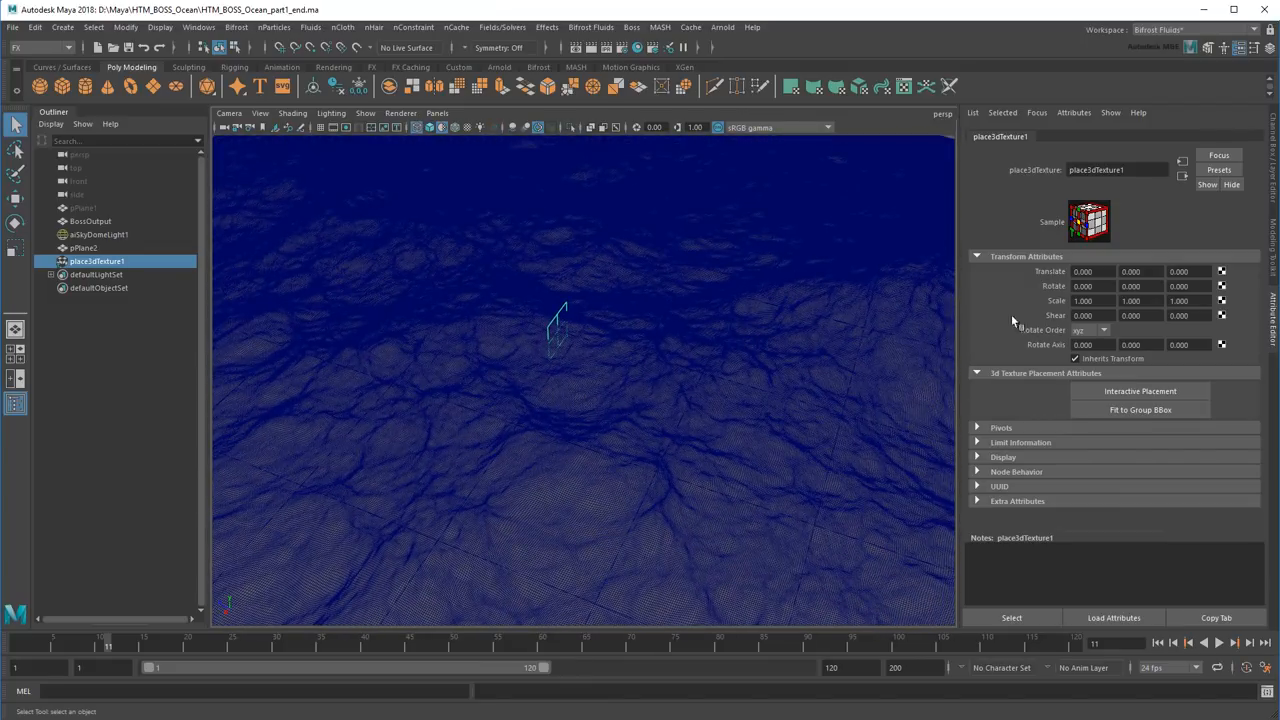
left_click(1093, 286)
type("-90.000")
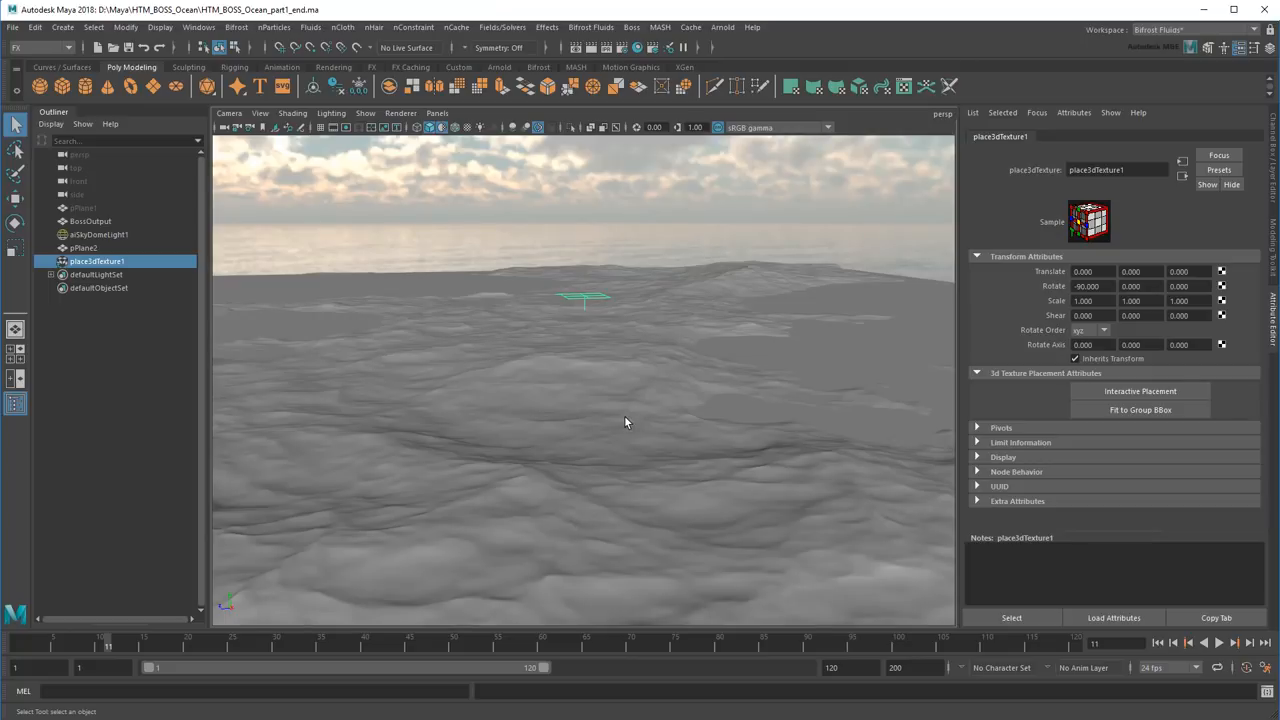
left_click(1085, 301)
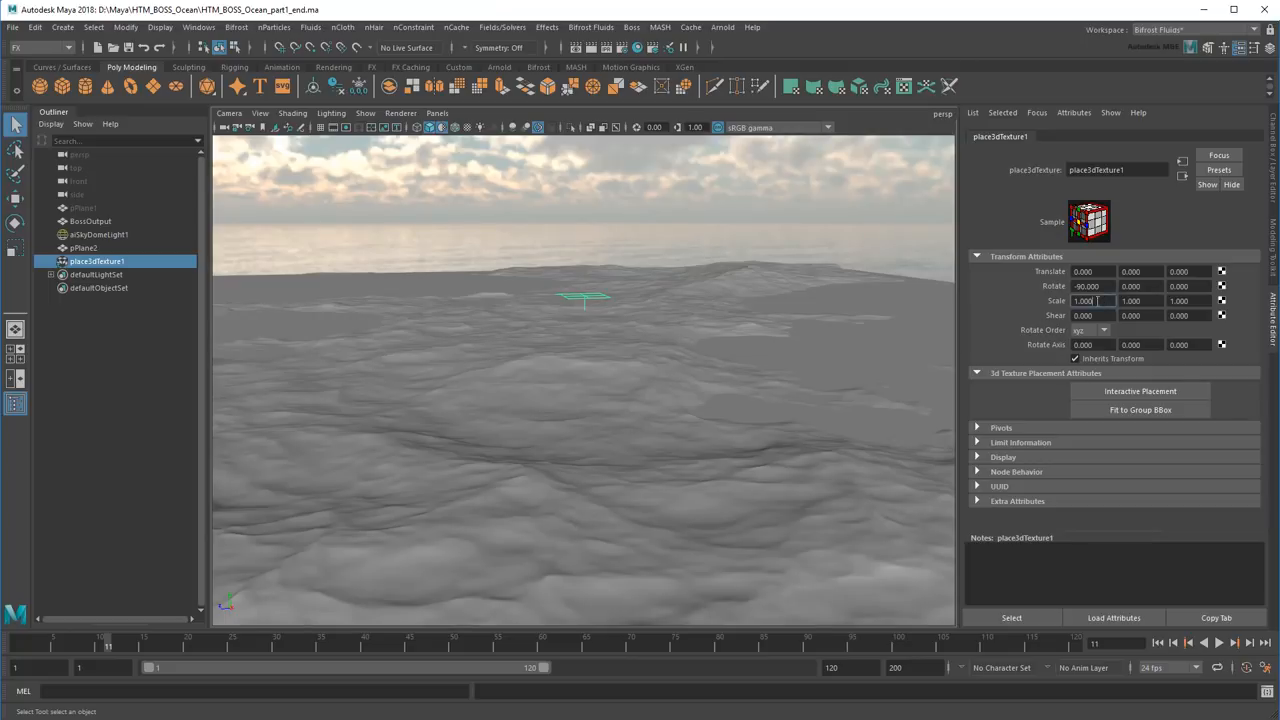
type("65.000")
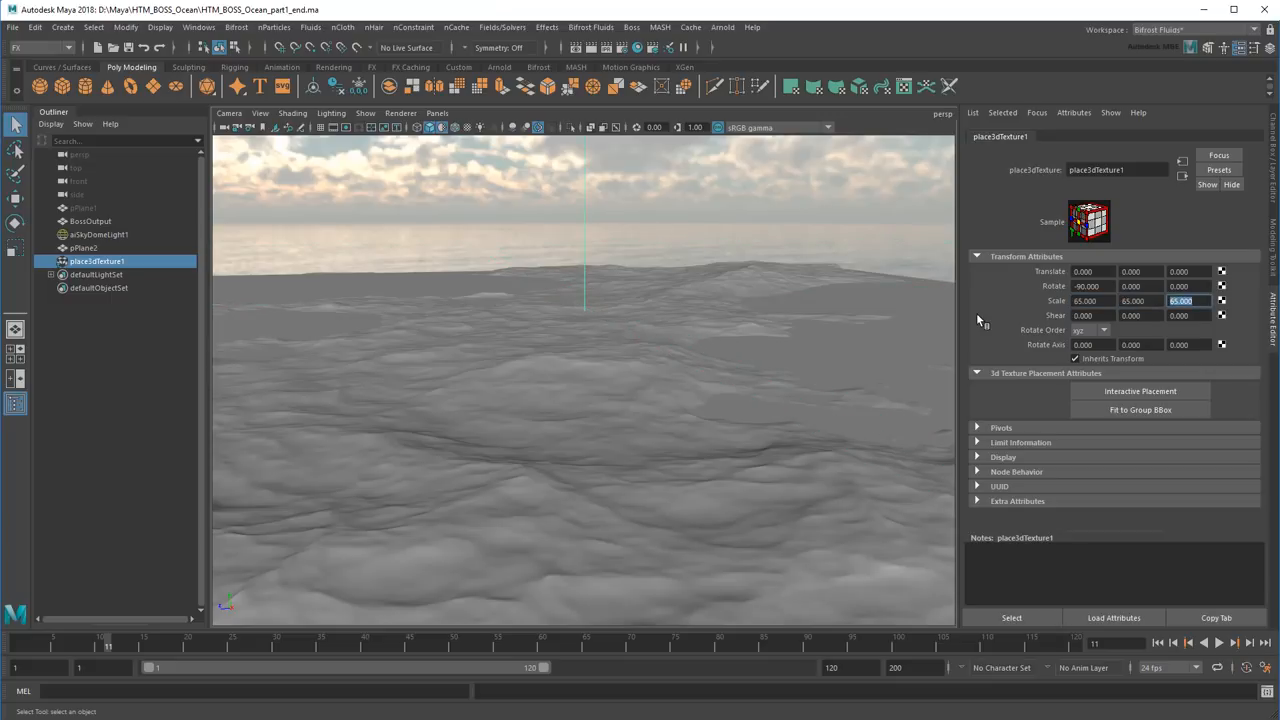
mouse_move(1157, 199)
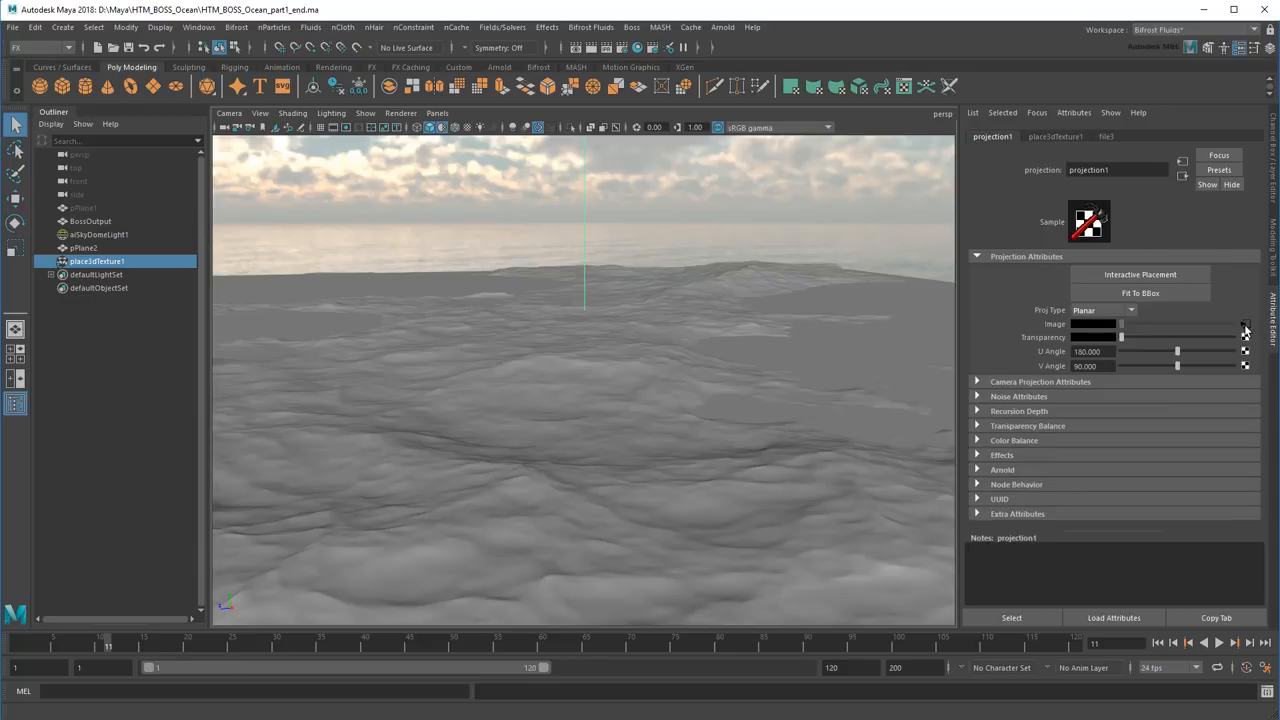
Step: Load BossSpectralWave1.0002.exr as the projection's image texture with Raw colour space
left_click(1239, 318)
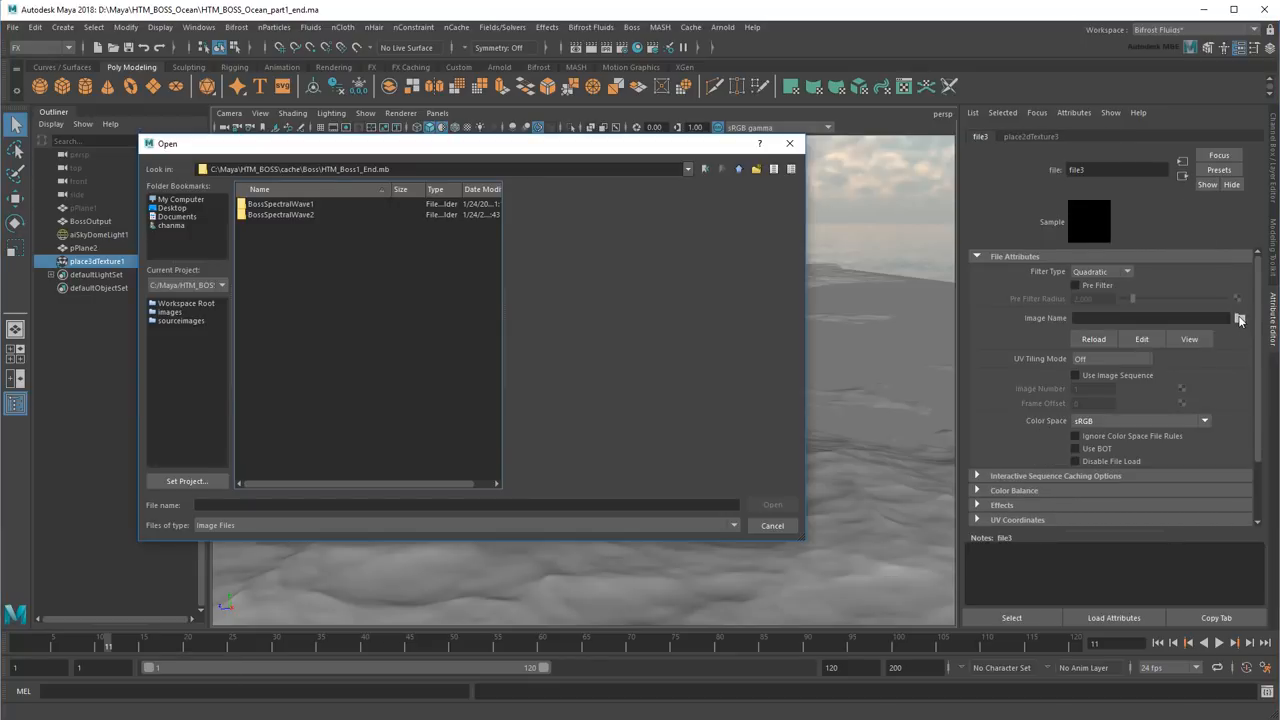
double_click(280, 204)
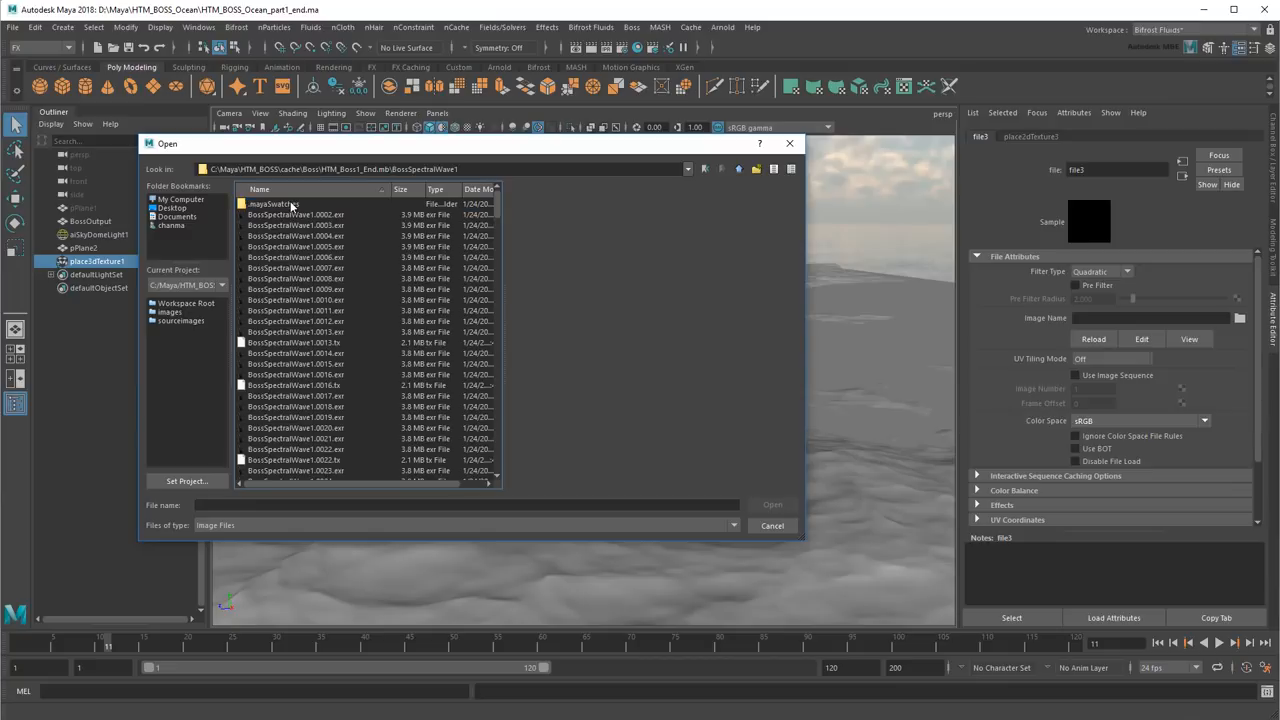
left_click(295, 214)
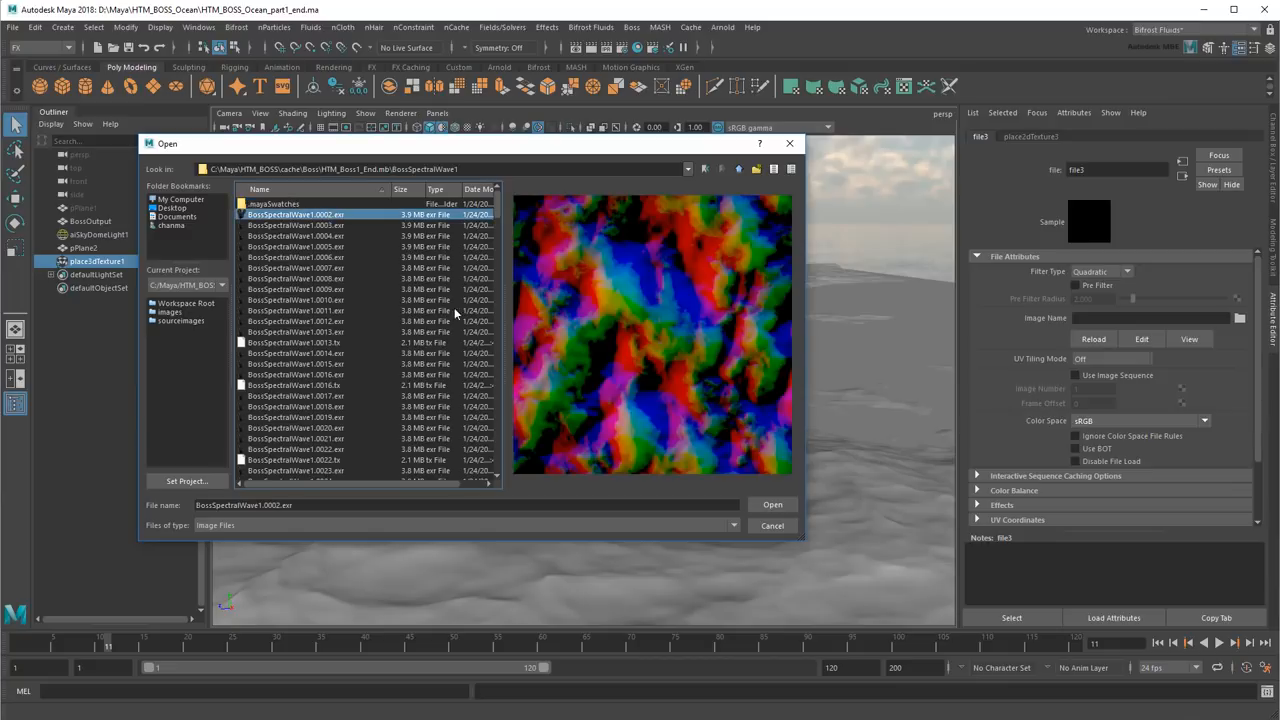
left_click(772, 504)
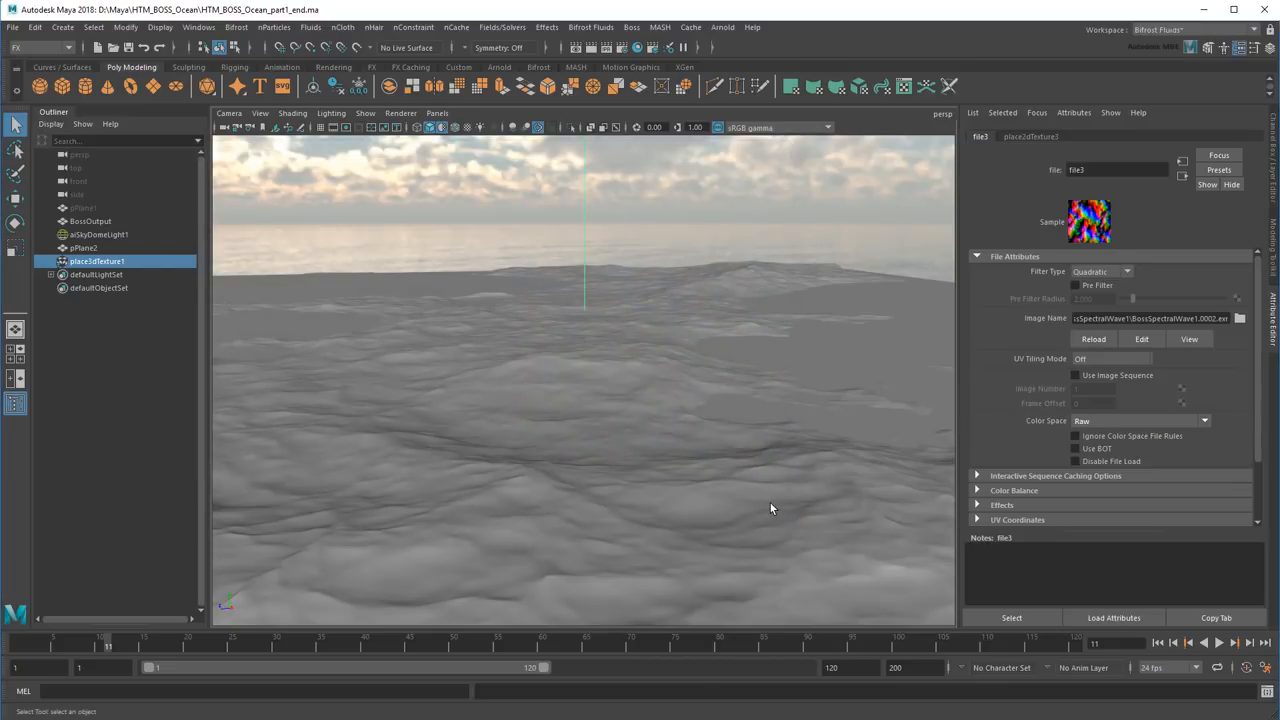
left_click(1076, 375)
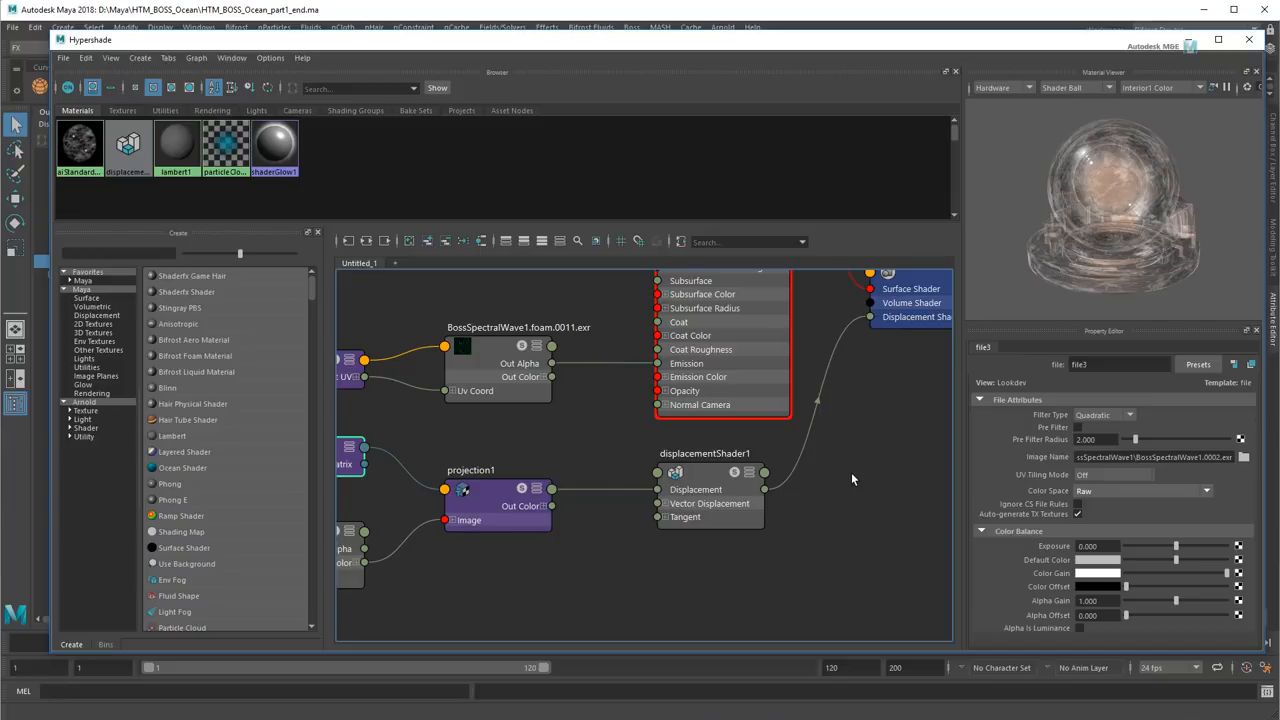
mouse_move(620, 512)
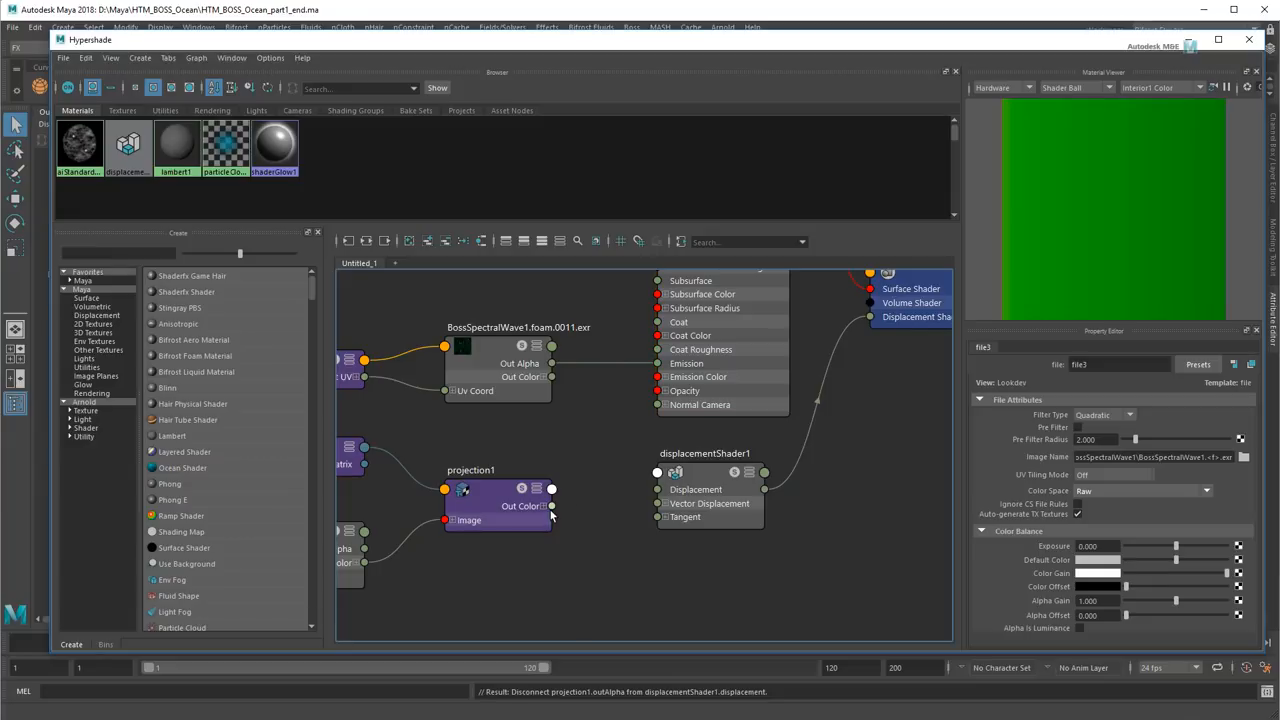
Step: Connect projection1's Out Color to displacementShader1's Vector Displacement in Hypershade
left_click_drag(551, 505, 657, 503)
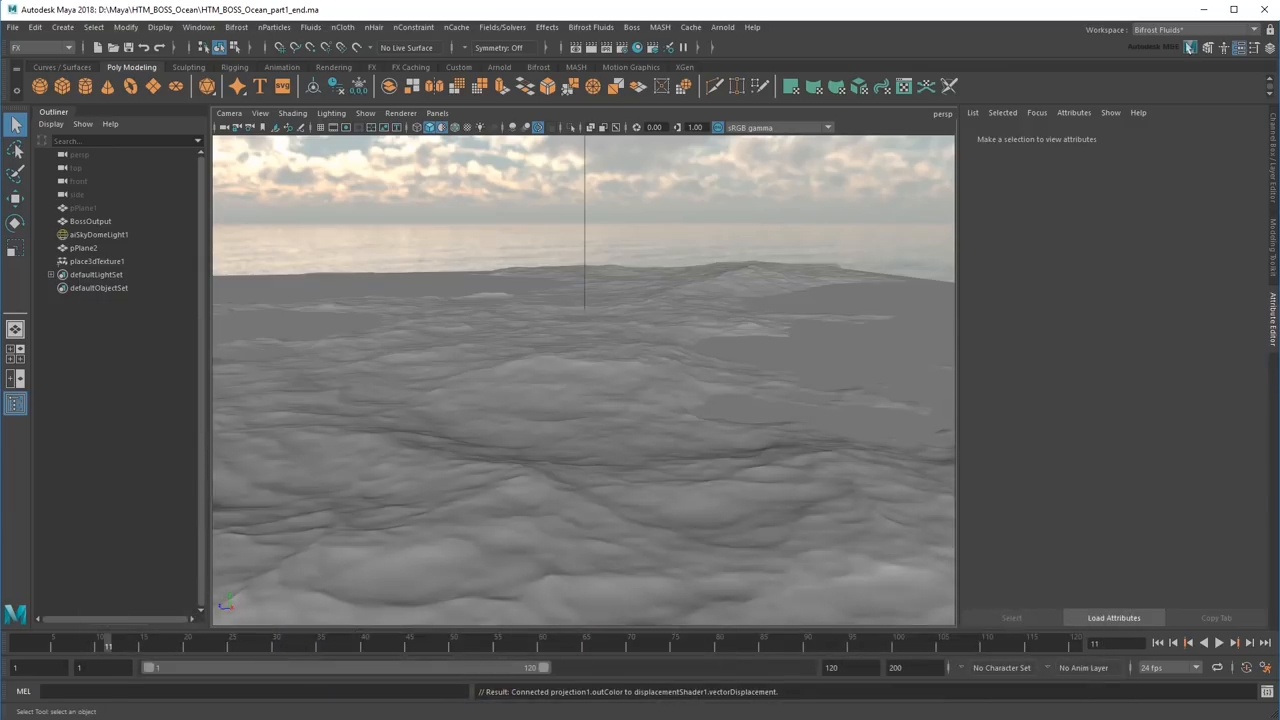
Step: Hide BossOutput, select pPlane2, and view an Arnold test render of the displaced plane
key("ctrl+h")
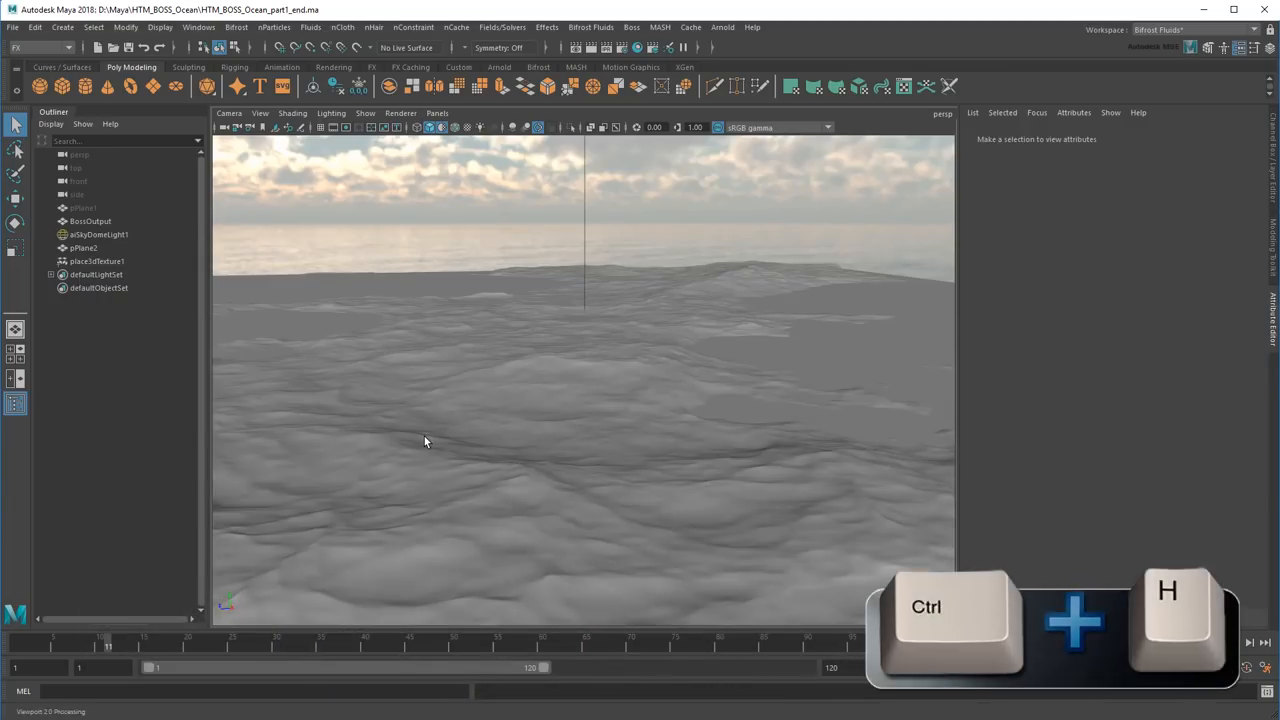
left_click(83, 247)
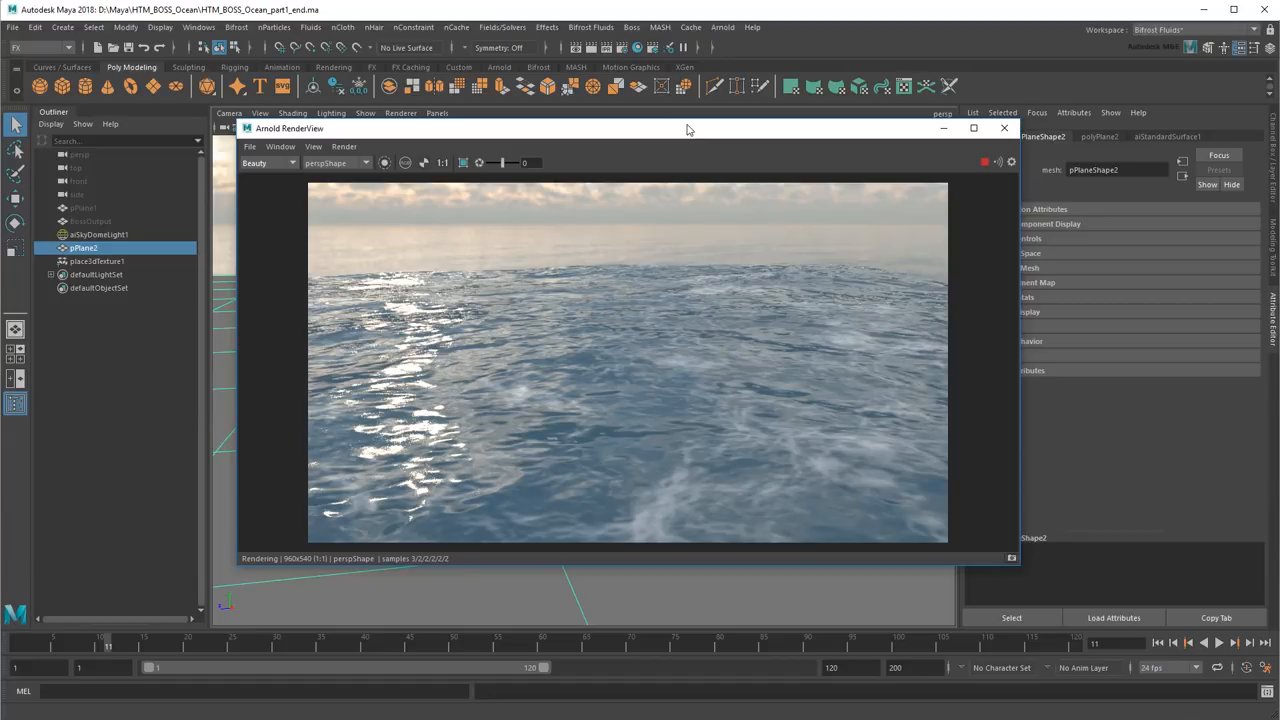
left_click(1004, 128)
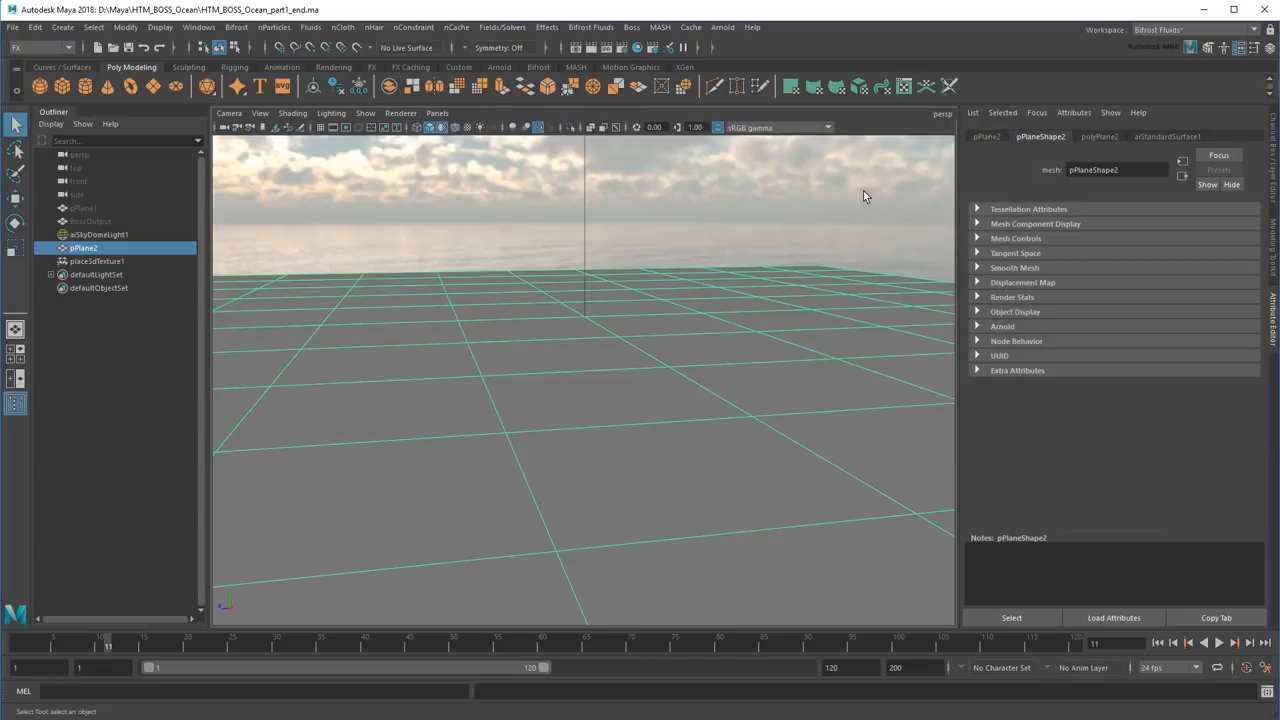
mouse_move(346, 536)
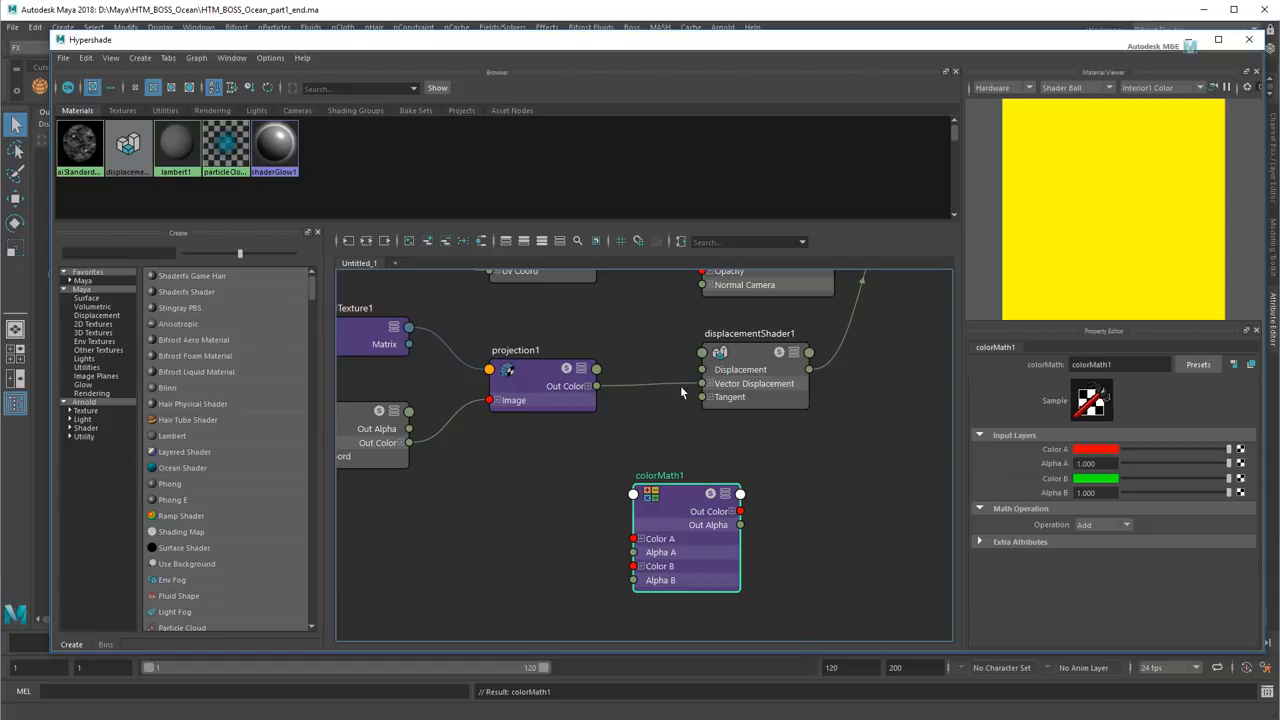
Step: Route projection1's colour through colorMath1 Color A into displacementShader1 Vector Displacement
left_click_drag(596, 386, 632, 539)
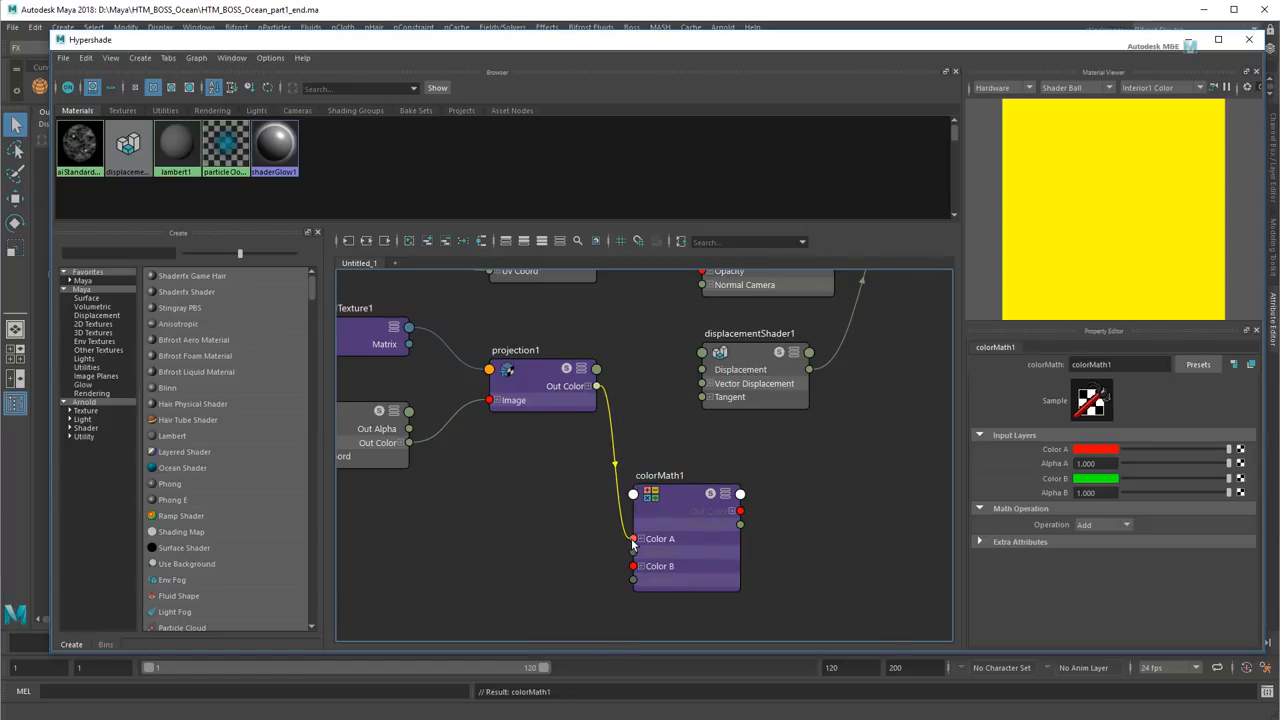
left_click_drag(596, 385, 632, 538)
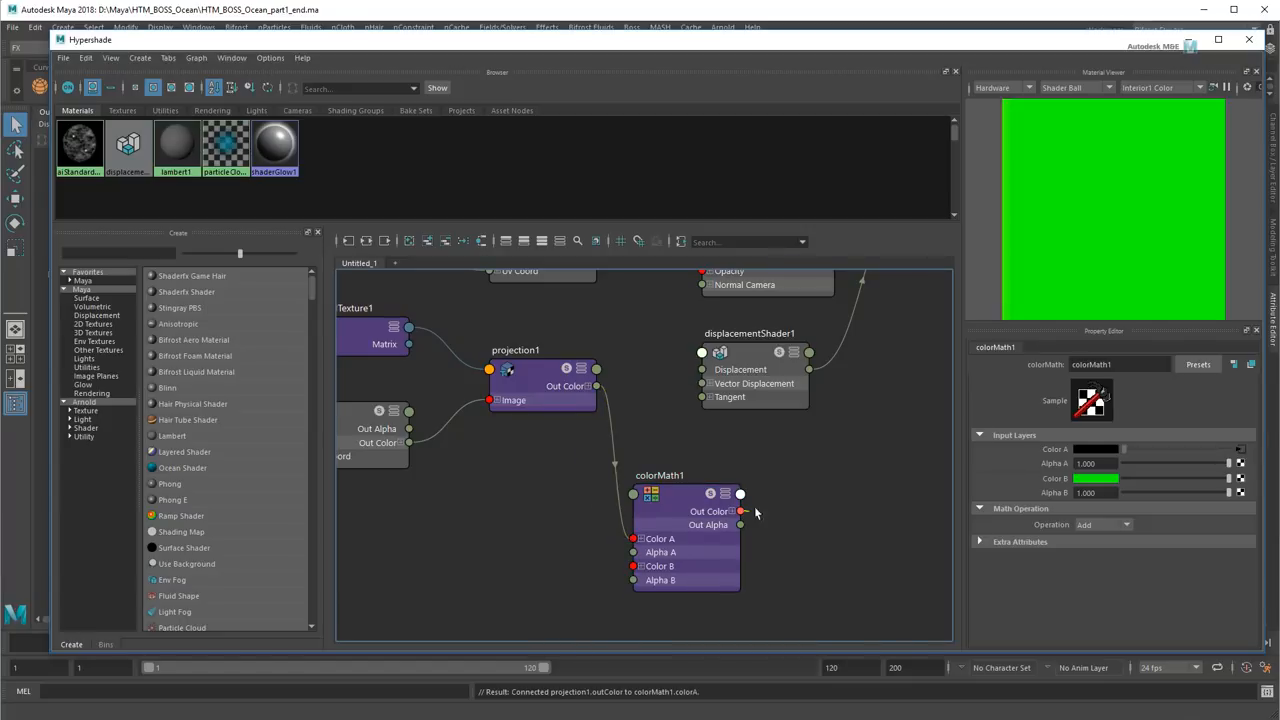
left_click_drag(740, 511, 703, 383)
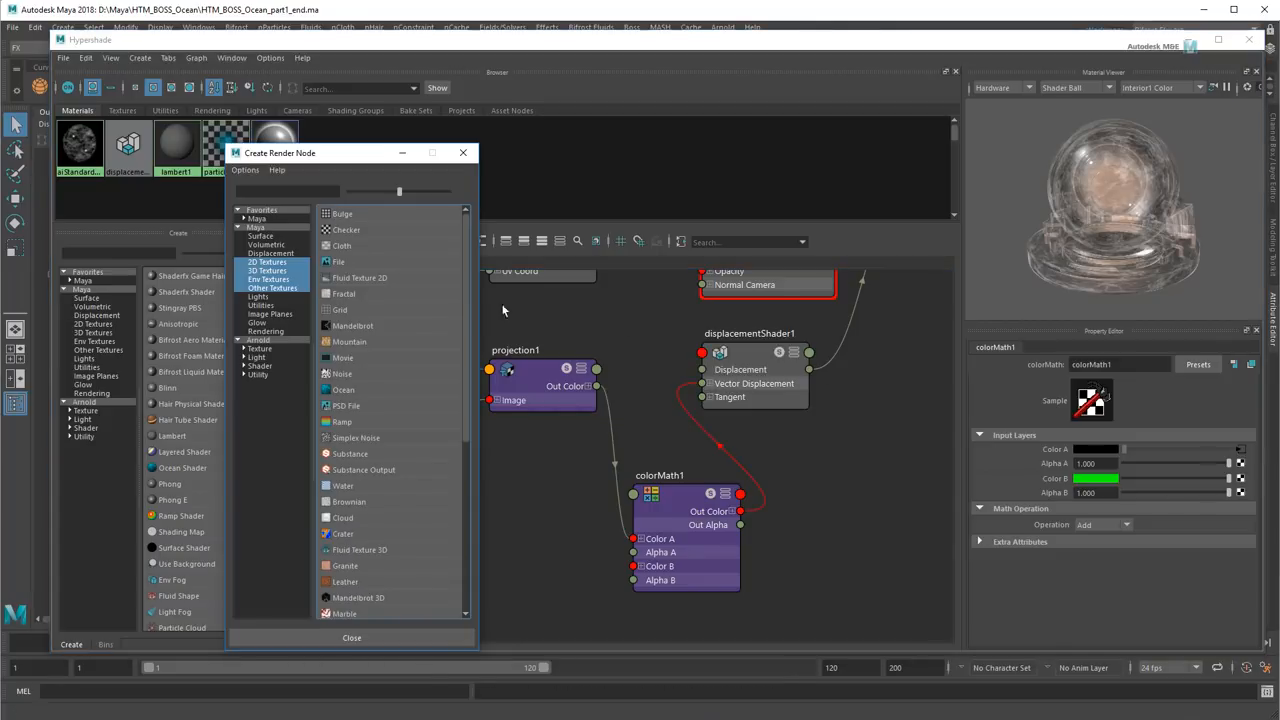
Step: Create a File texture as projection (projection2, file4) and select place3dTexture2
right_click(338, 261)
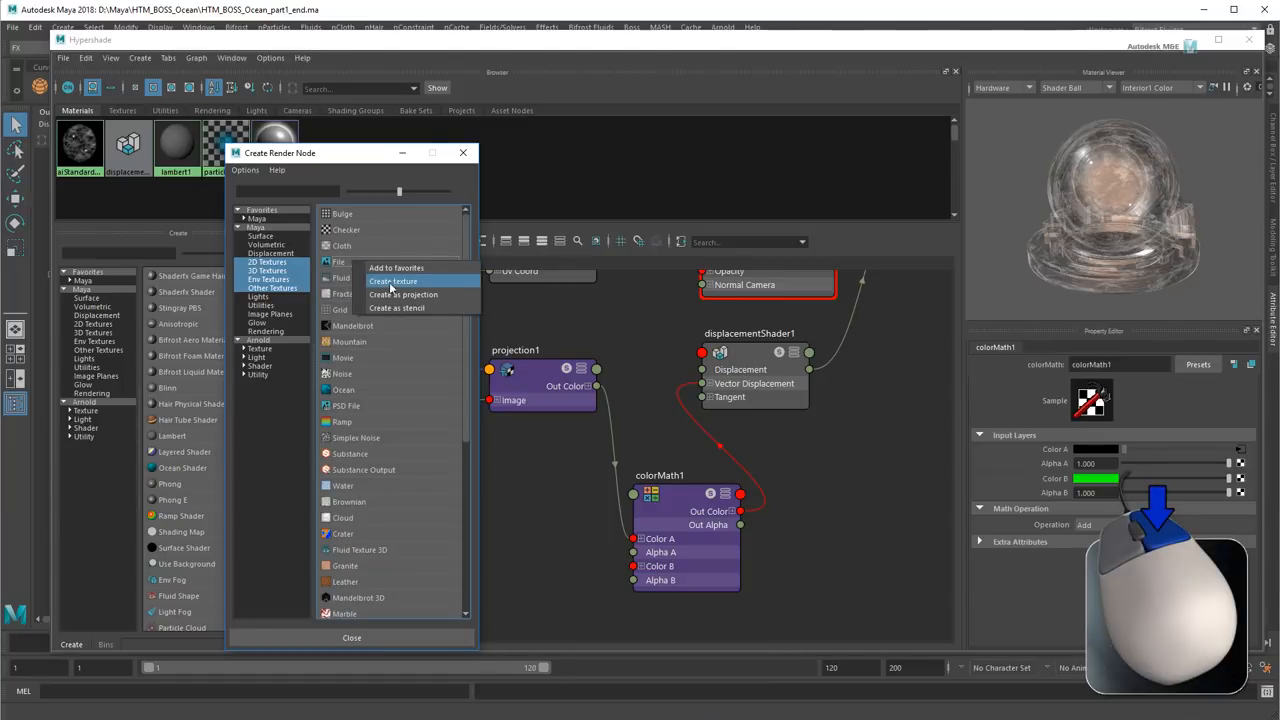
left_click(393, 281)
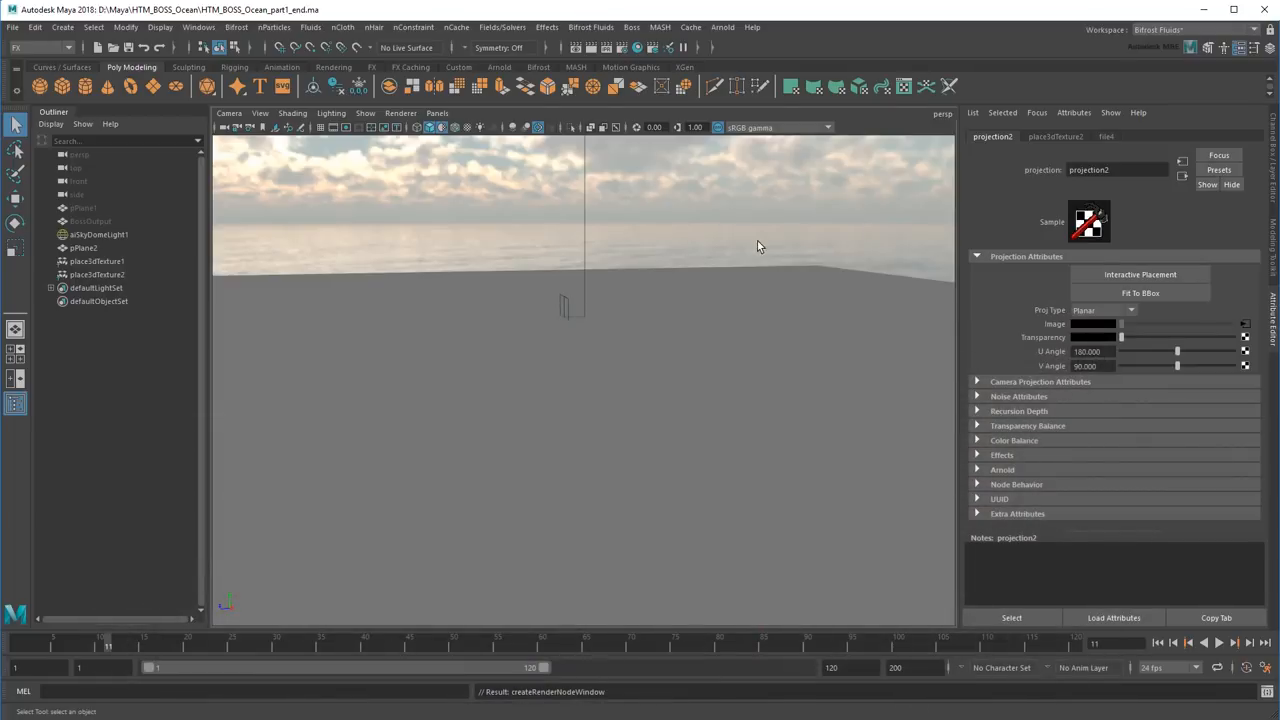
left_click(96, 274)
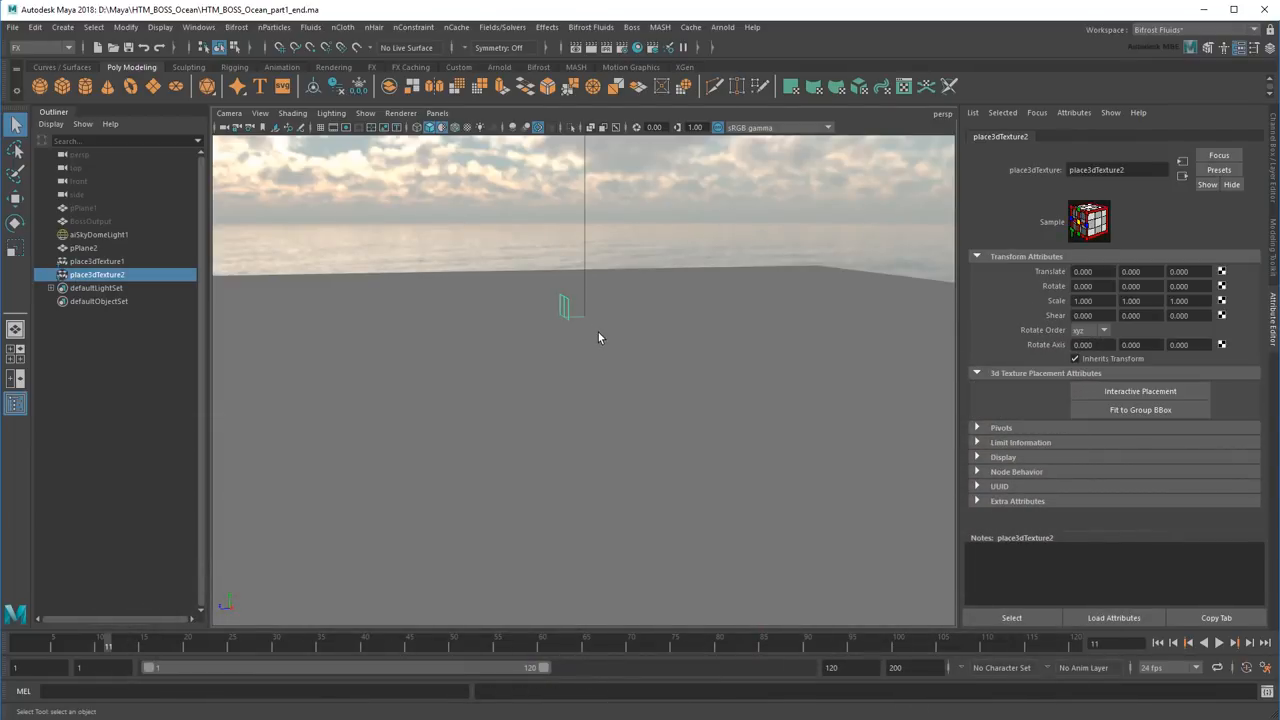
mouse_move(1090, 298)
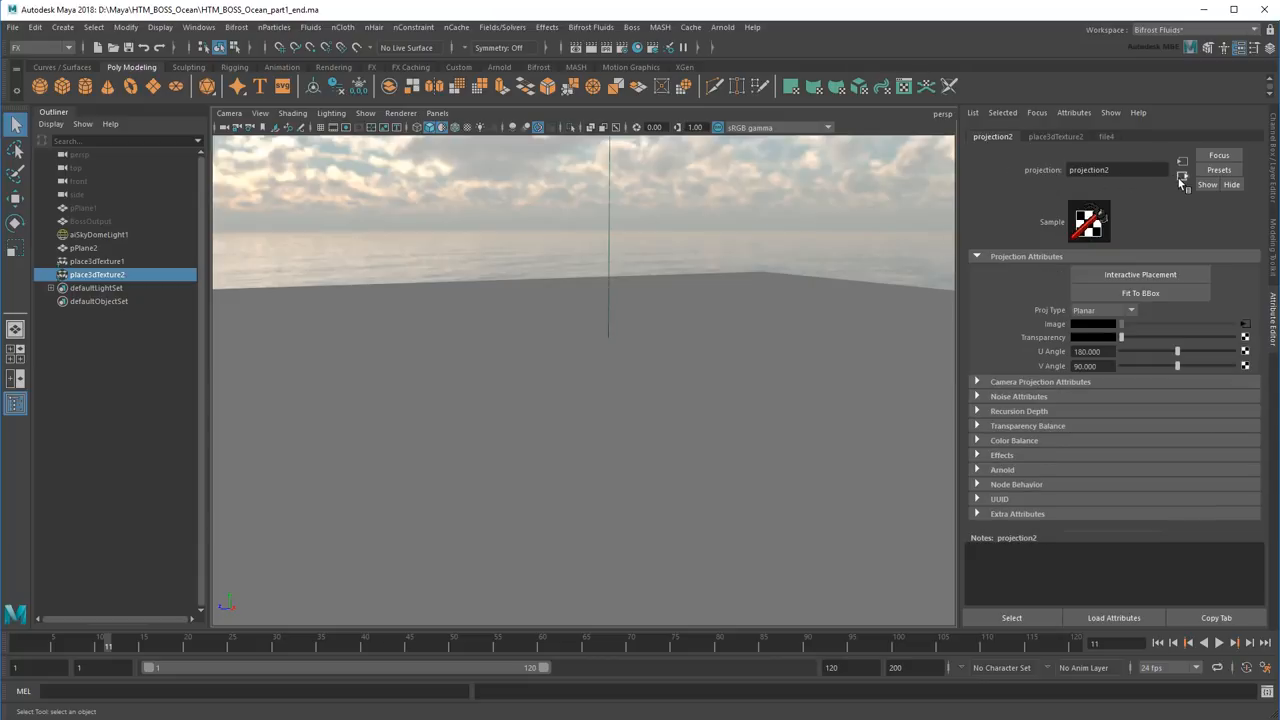
Step: Load a BossSpectralWave2 EXR frame into file4 as an image sequence in Raw colour space
left_click(1106, 136)
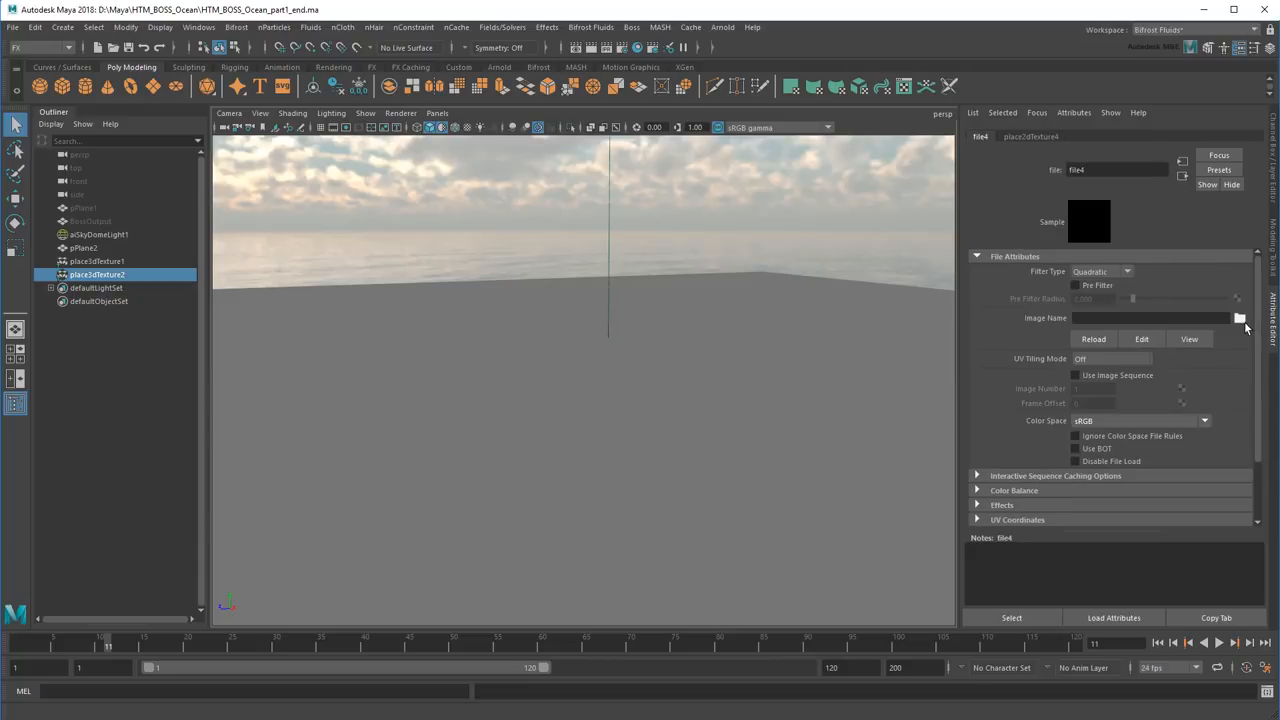
left_click(1240, 318)
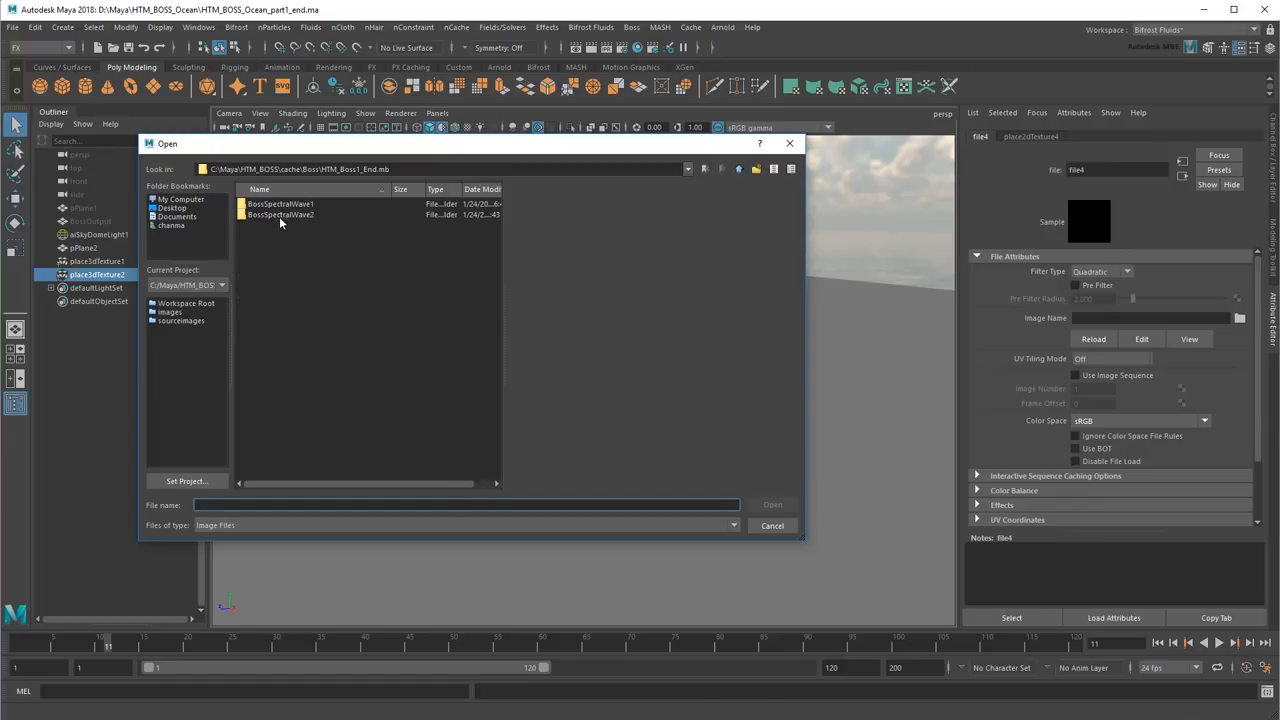
double_click(281, 214)
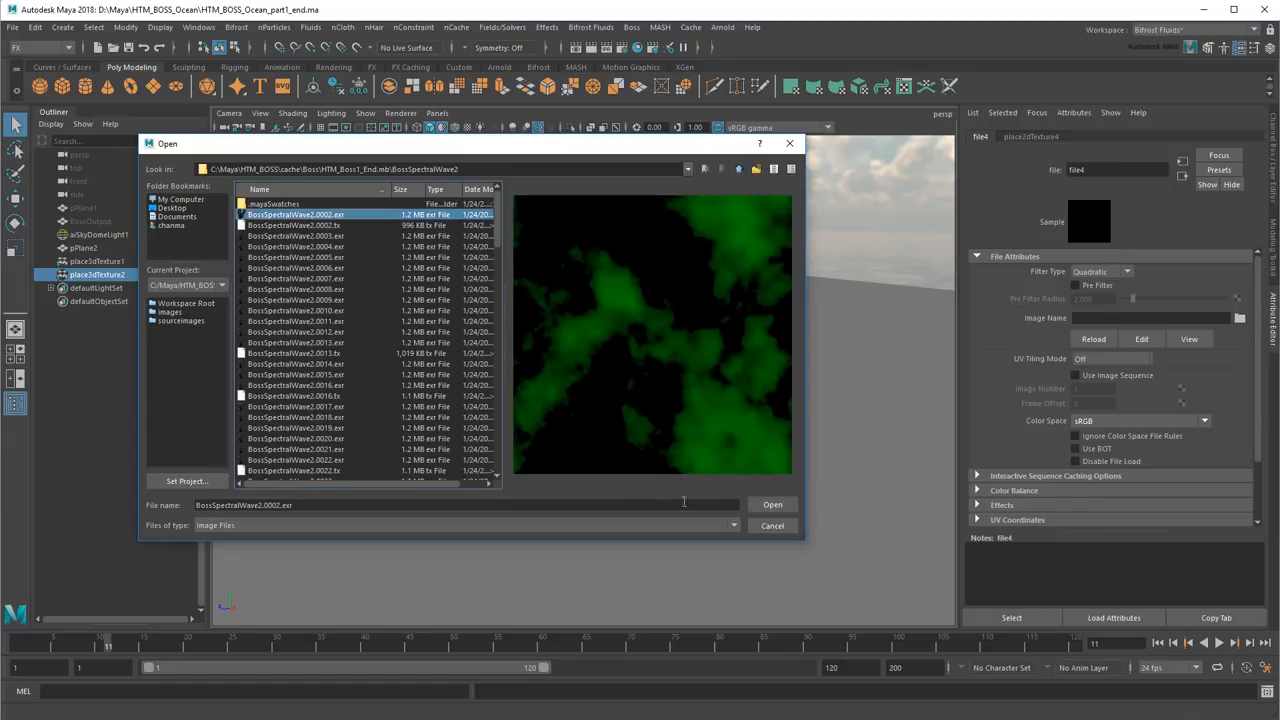
left_click(772, 504)
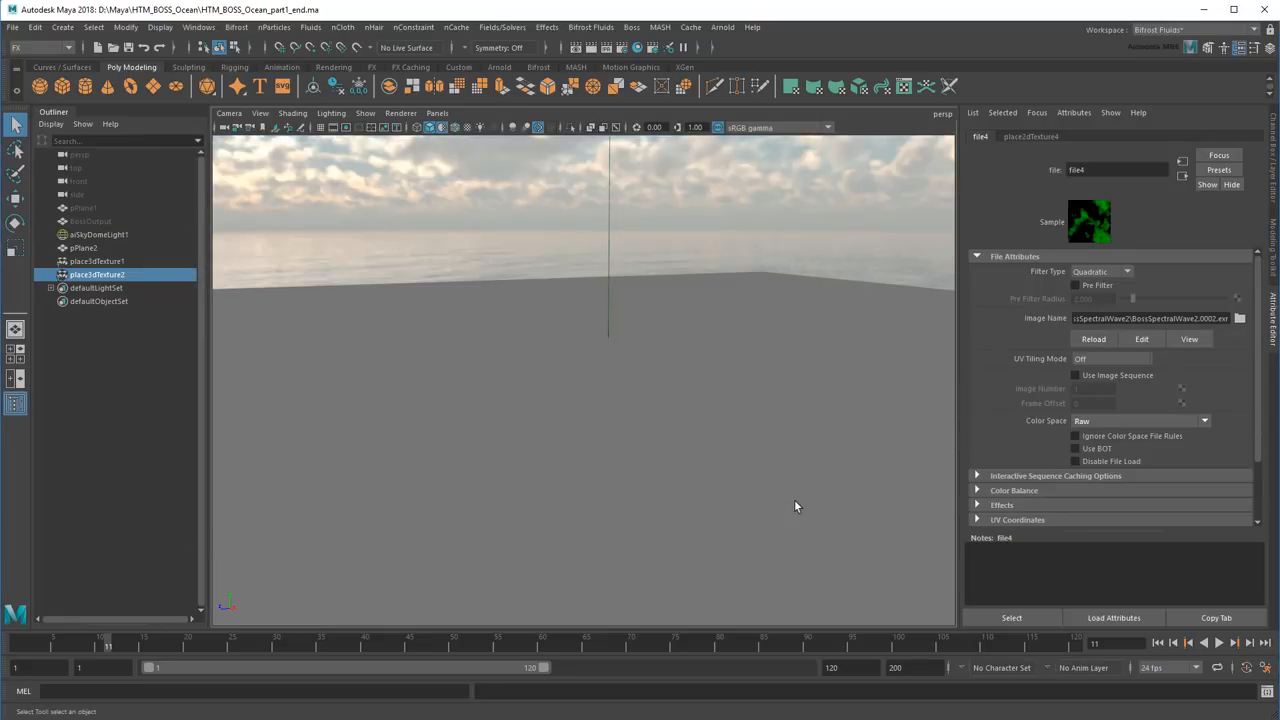
left_click(1076, 375)
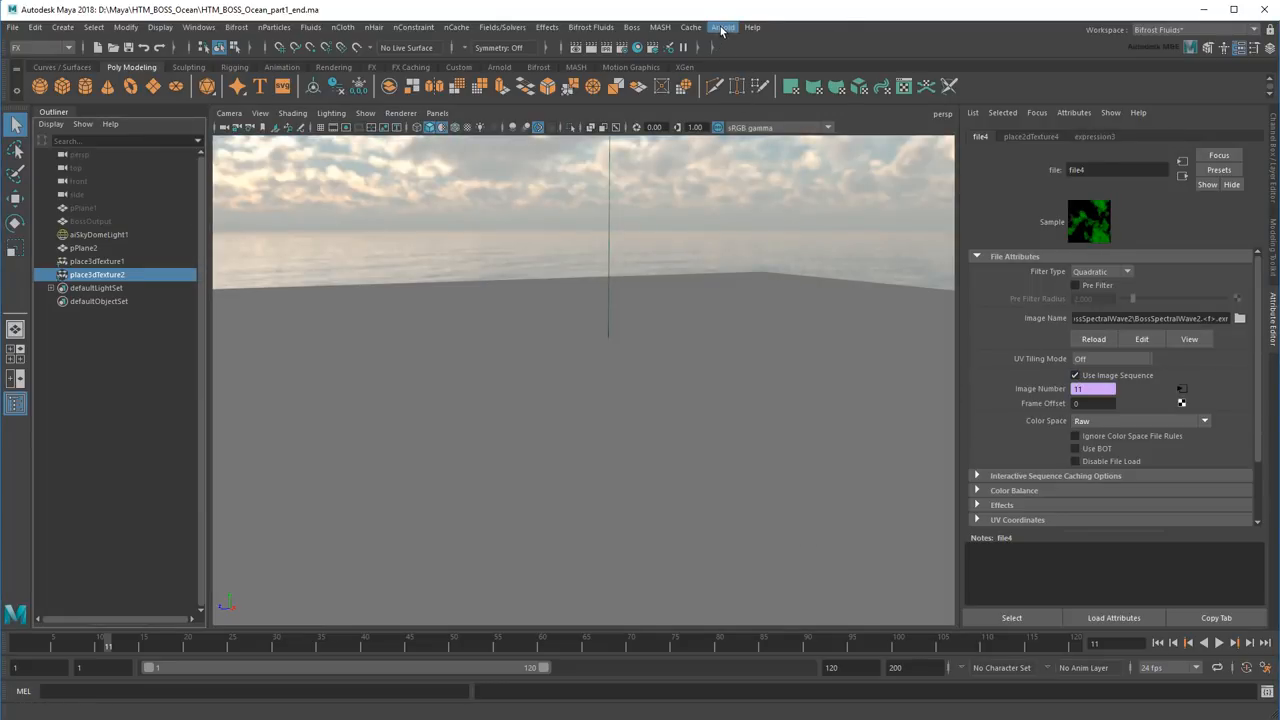
Step: Render the displaced plane in Arnold, then set polyPlane2 Width to 300
left_click(722, 27)
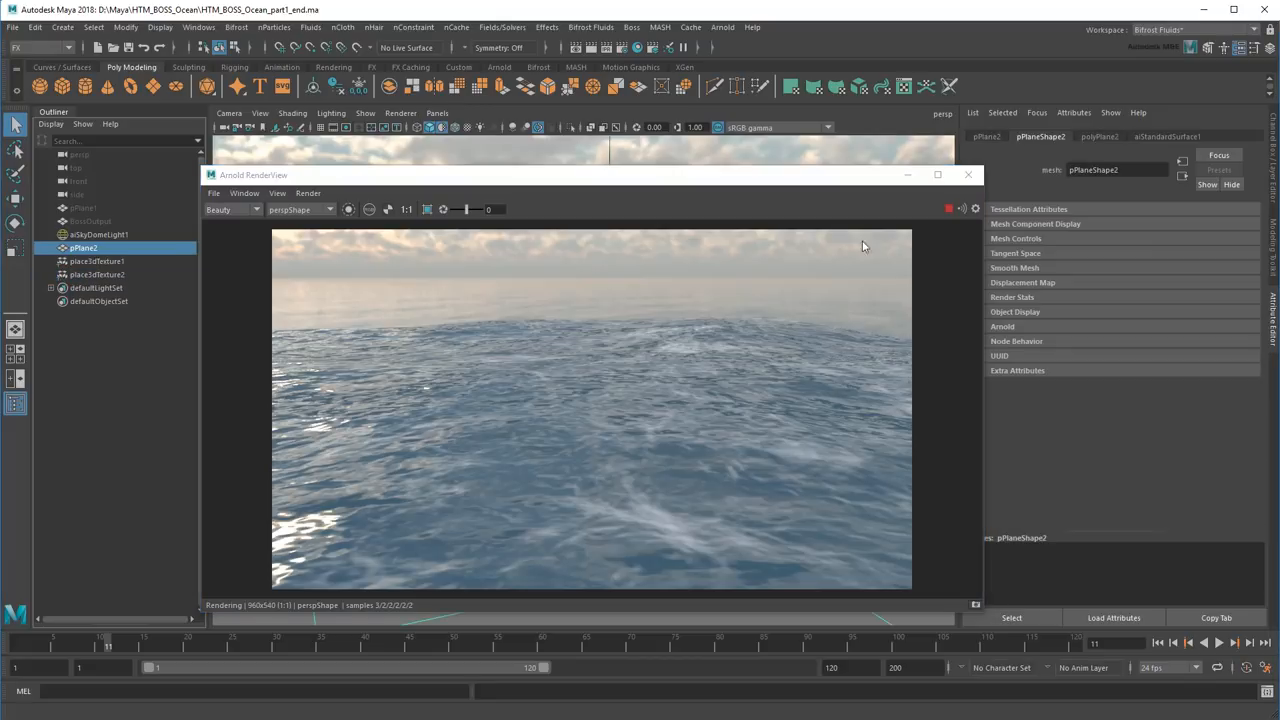
left_click(1099, 136)
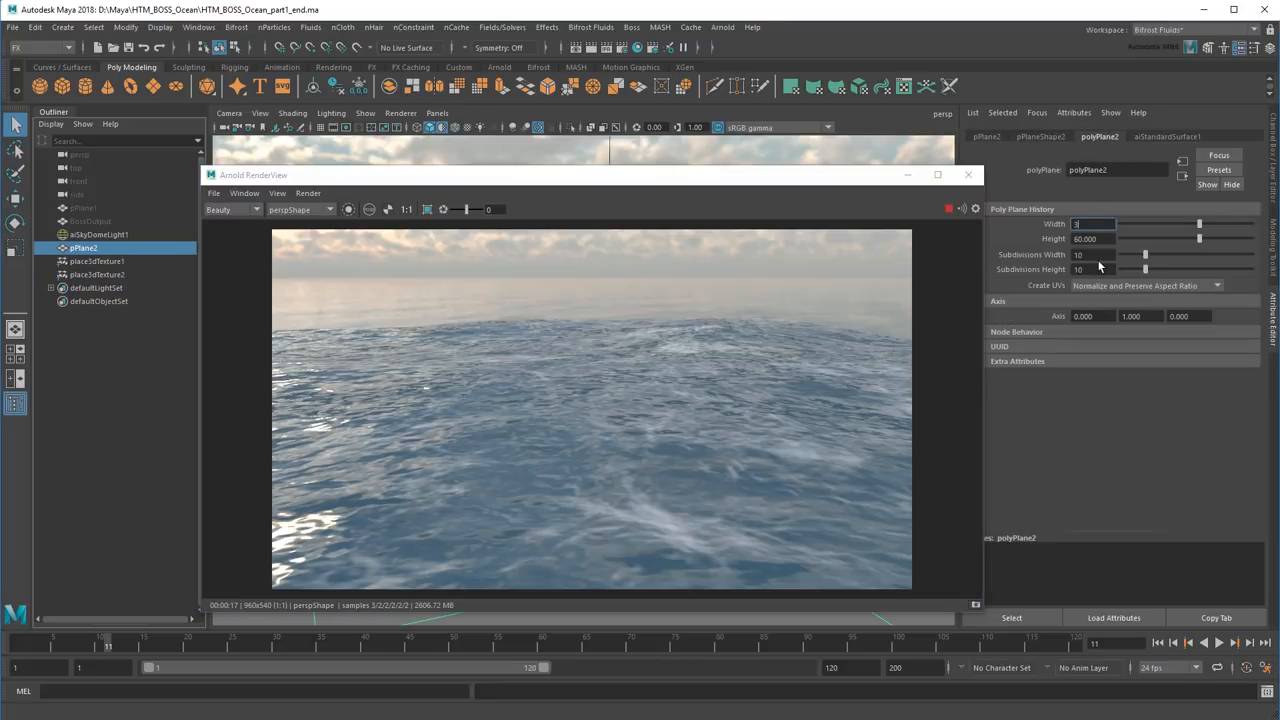
type("300")
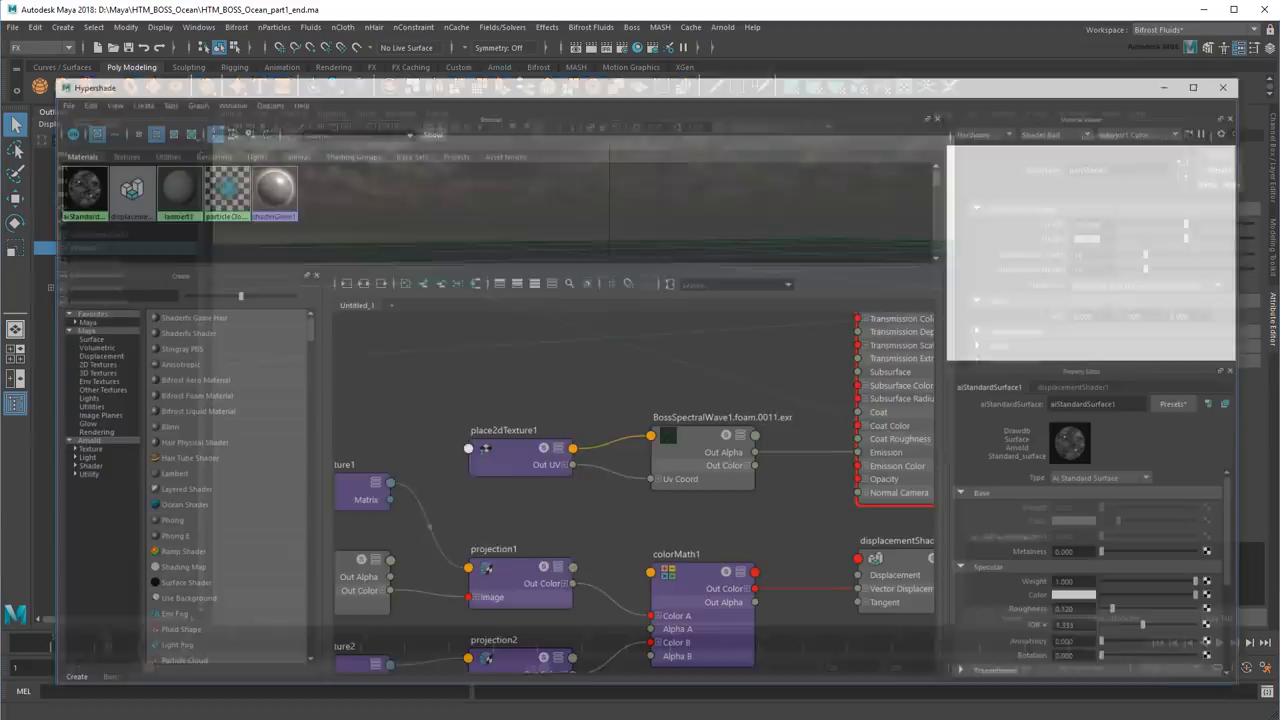
Step: Add a projected File texture to aiStandardSurface1's Emission Color and select place3dTexture3
left_click(1193, 87)
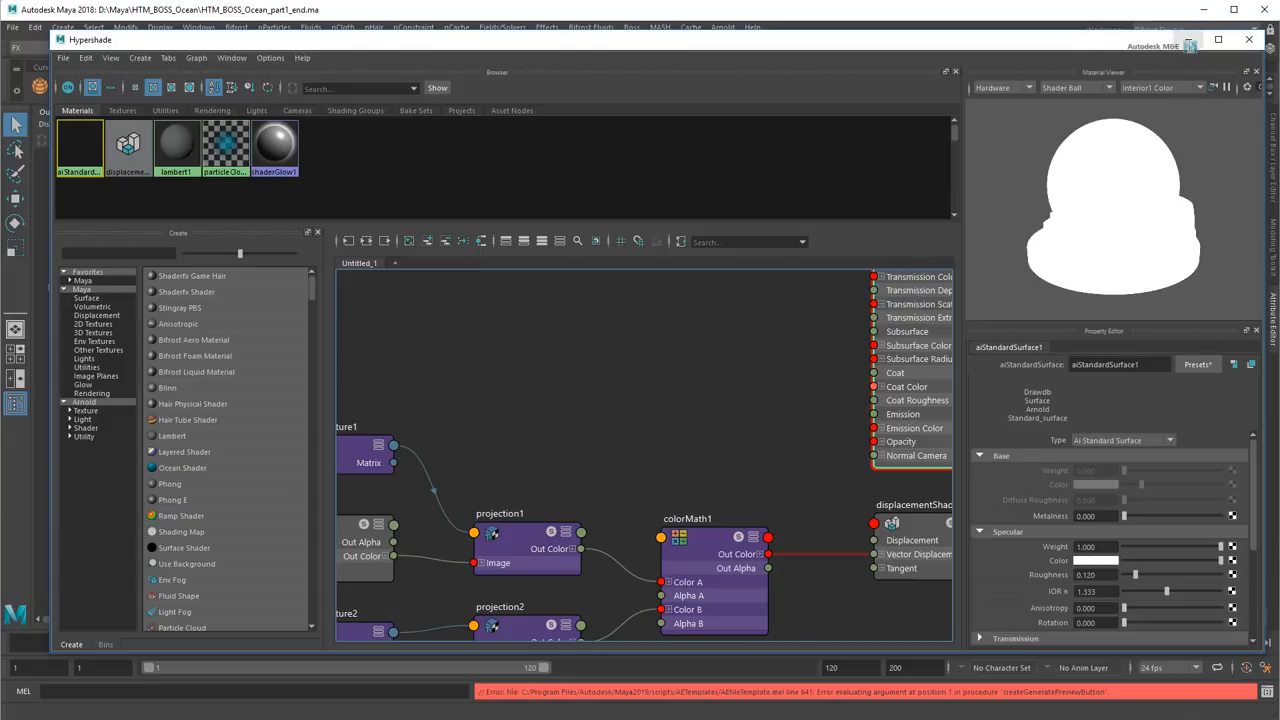
left_click(1249, 39)
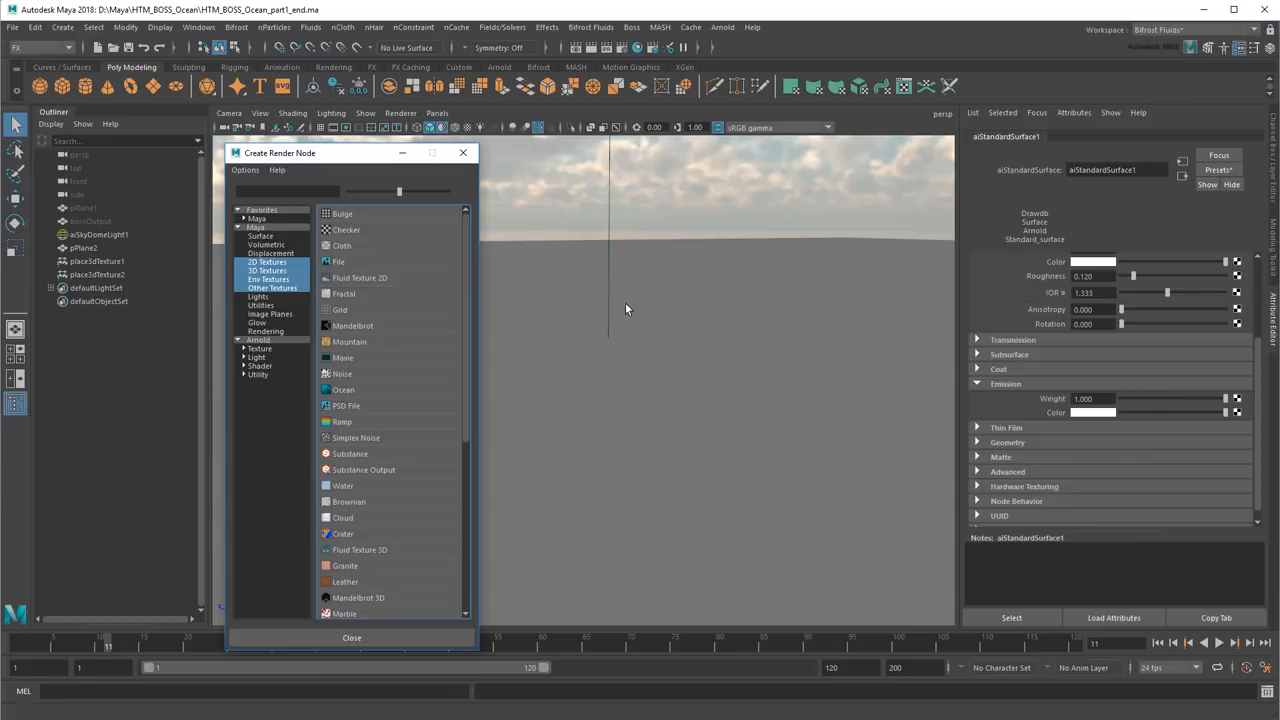
right_click(340, 262)
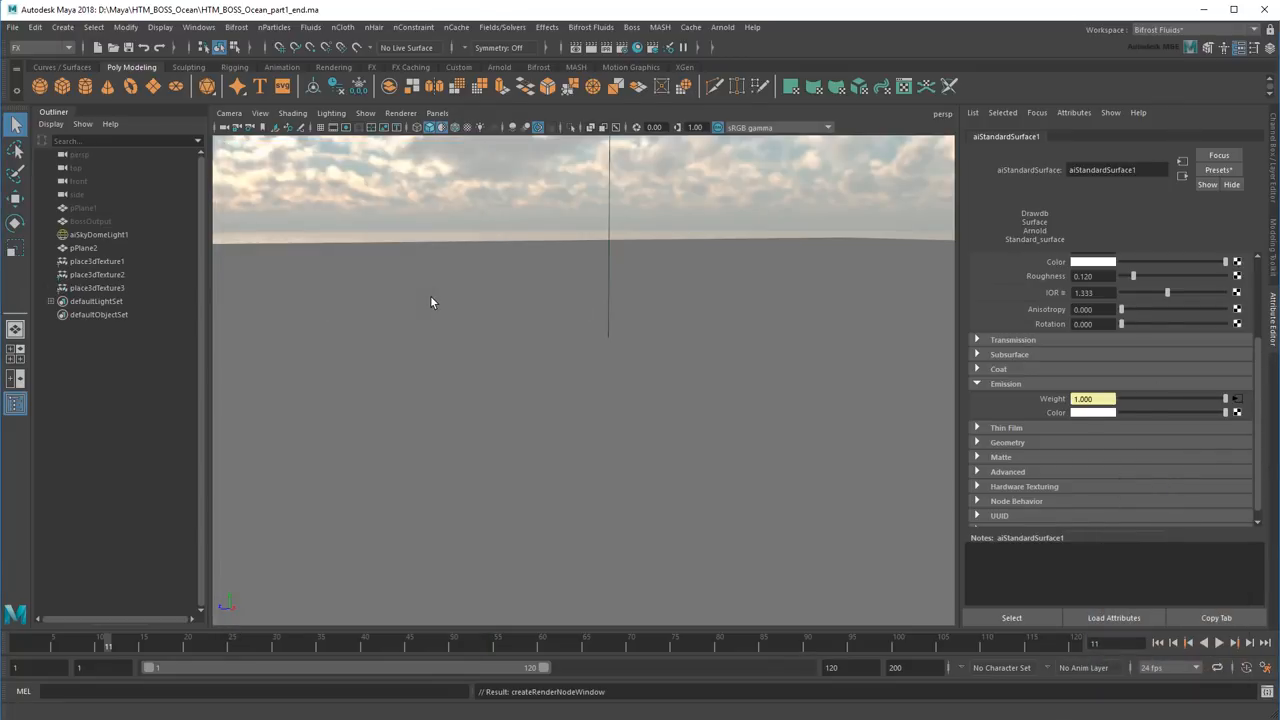
left_click(97, 288)
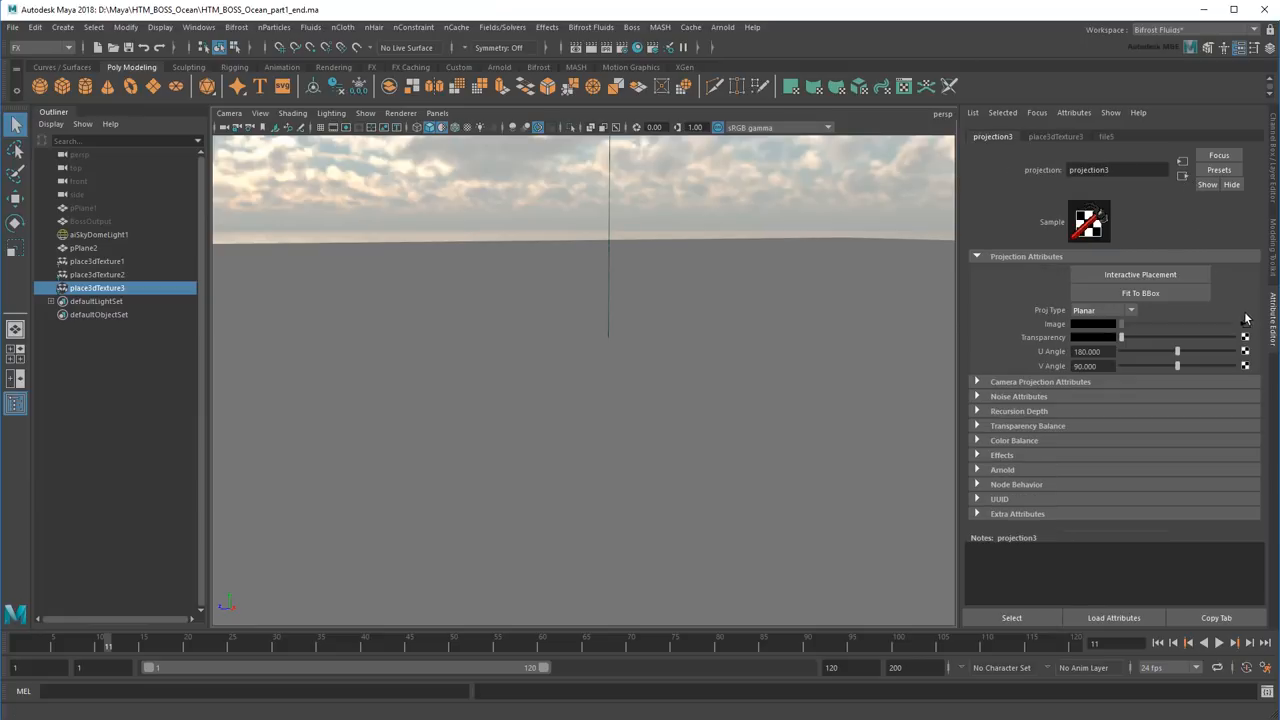
Step: Open file5's settings and set polyPlane2 Width and Height to 300
left_click(1240, 318)
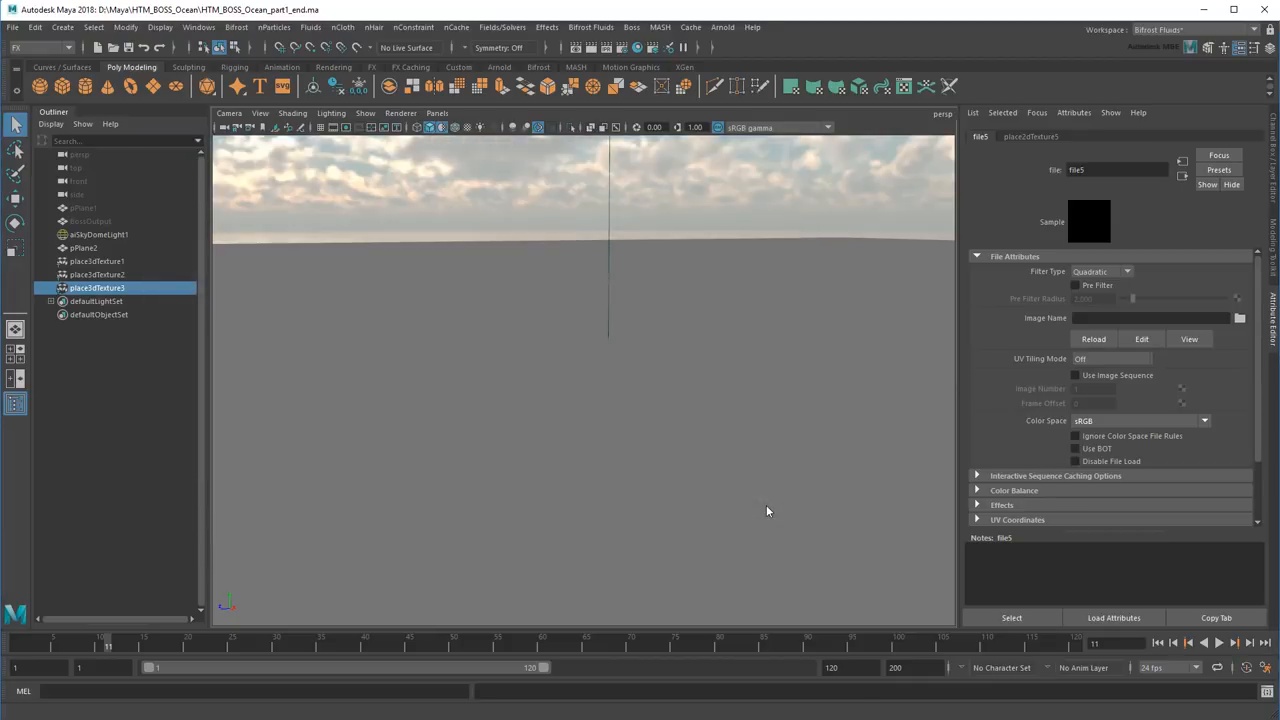
left_click(1075, 375)
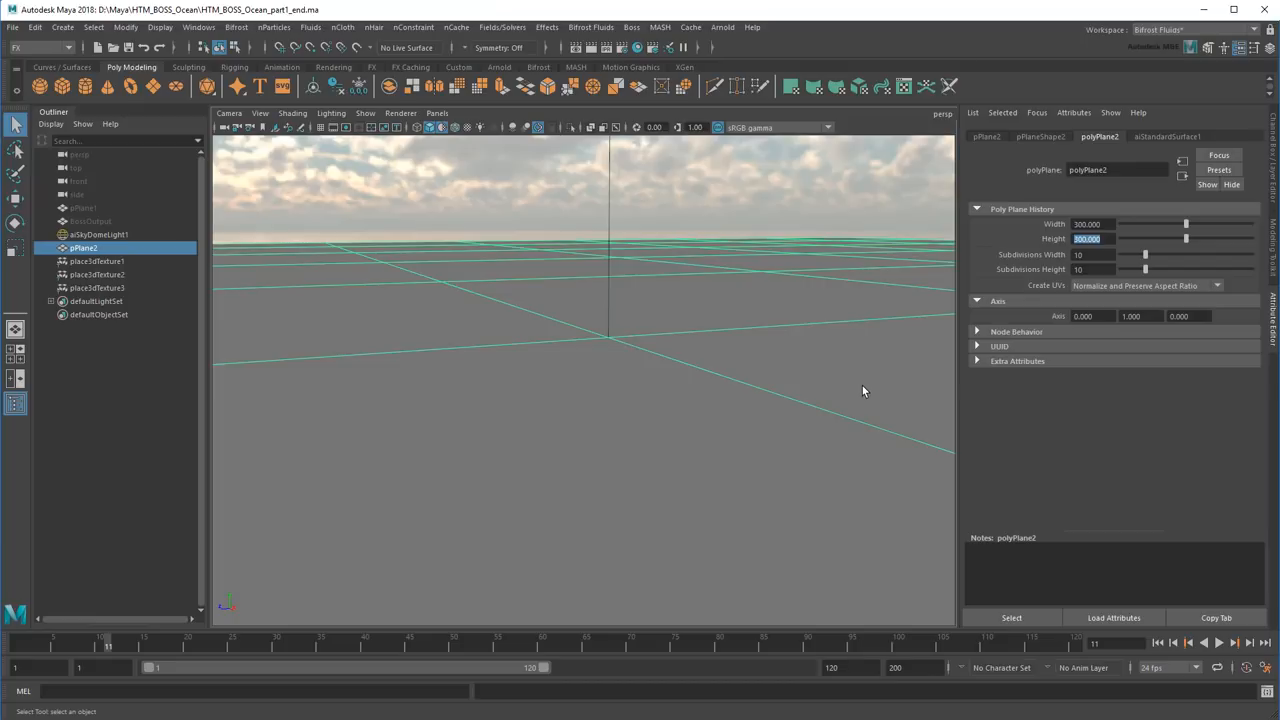
mouse_move(1035, 141)
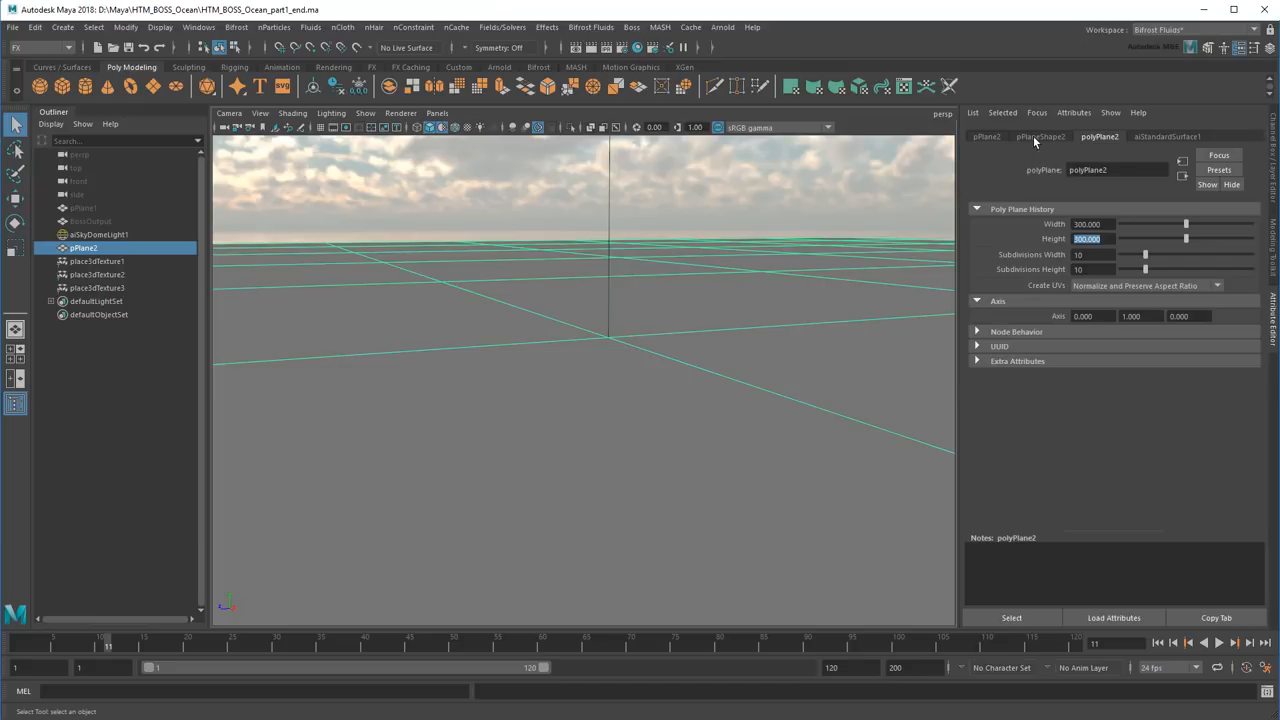
Step: Expand pPlaneShape2's Arnold Subdivision section, showing type none with 1 iteration
left_click(1040, 136)
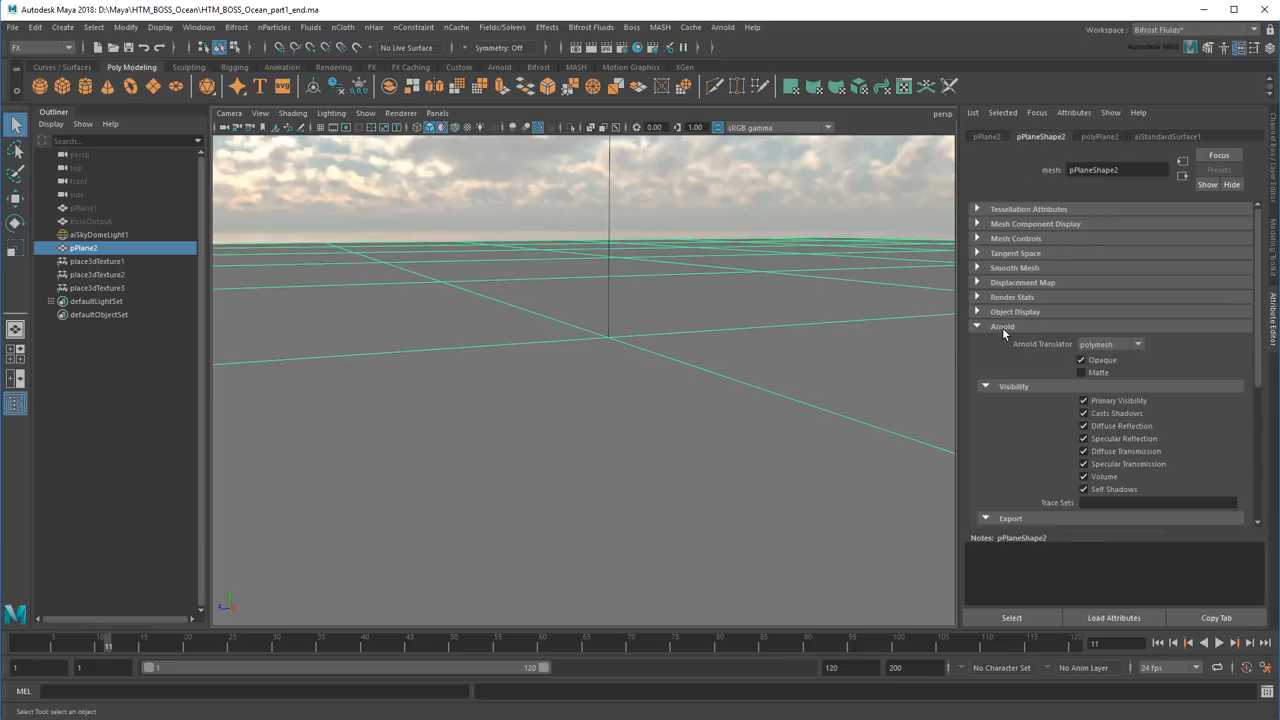
scroll("down", 3)
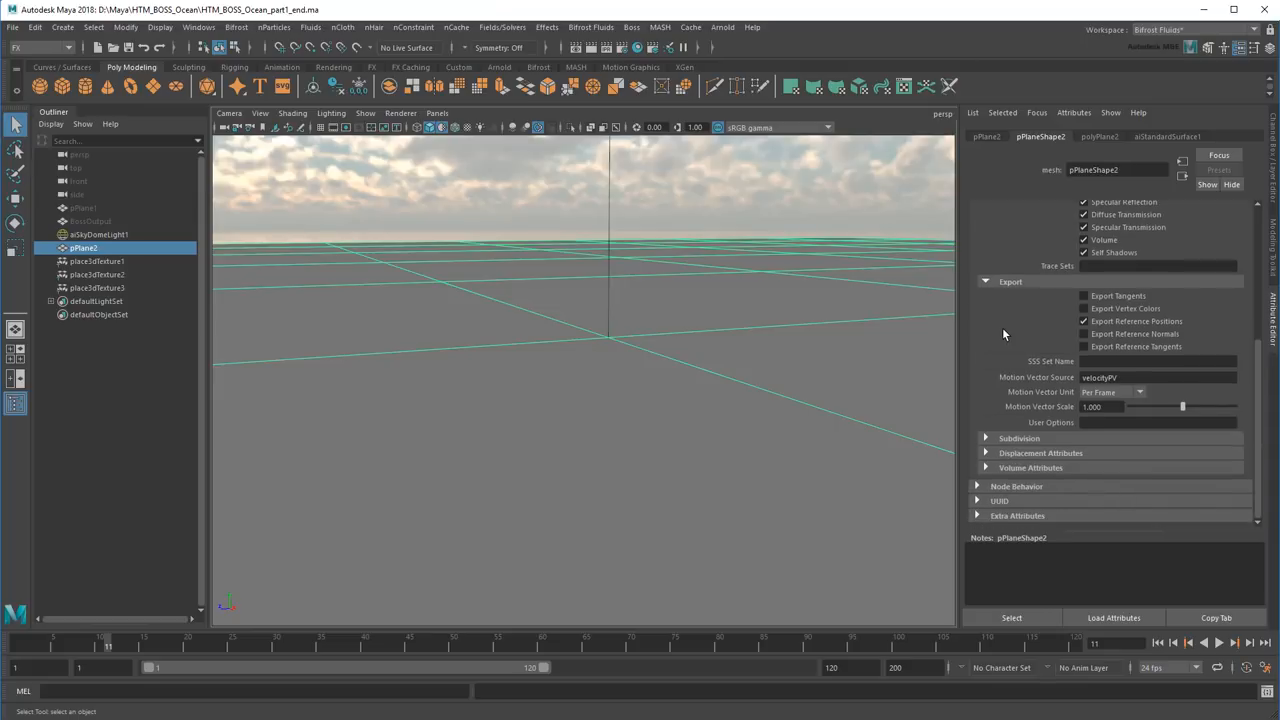
left_click(1019, 438)
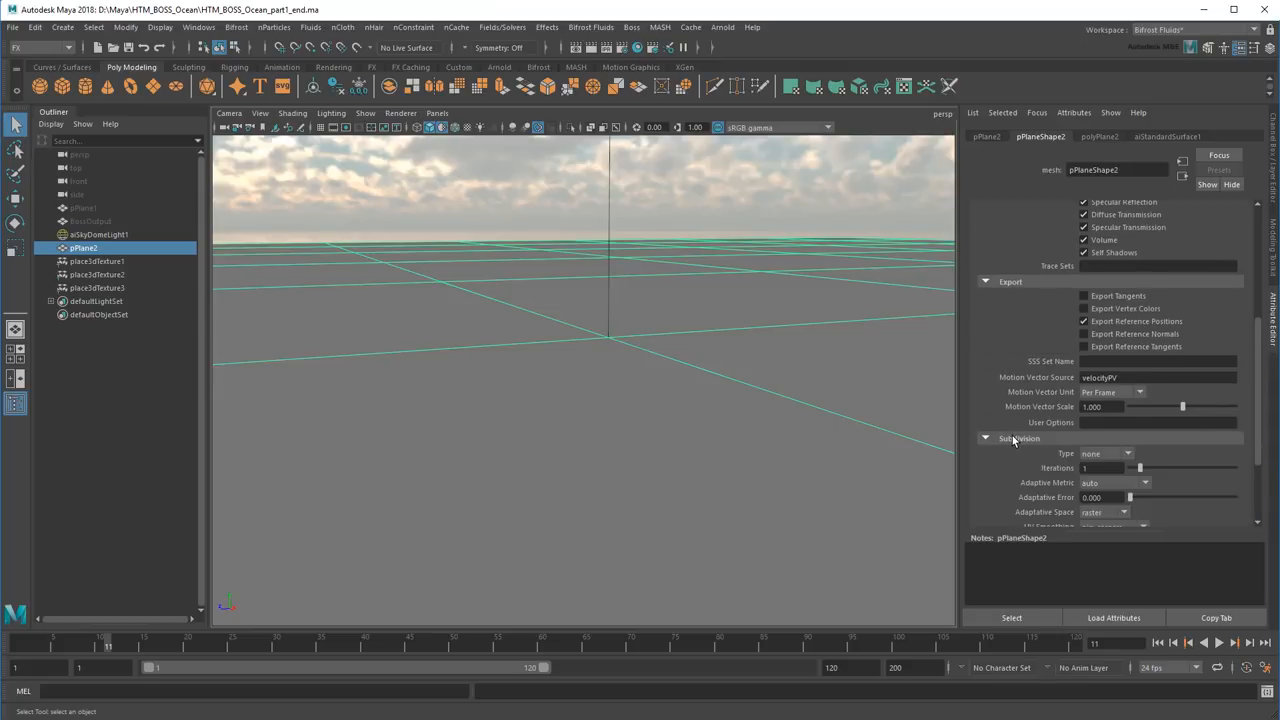